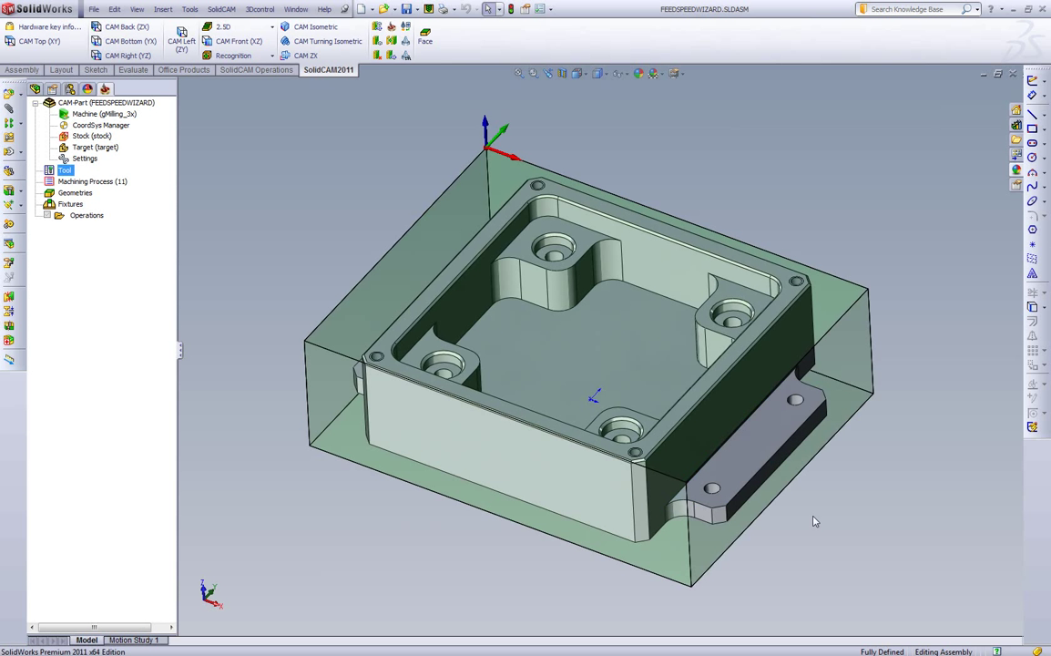
mouse_move(344, 287)
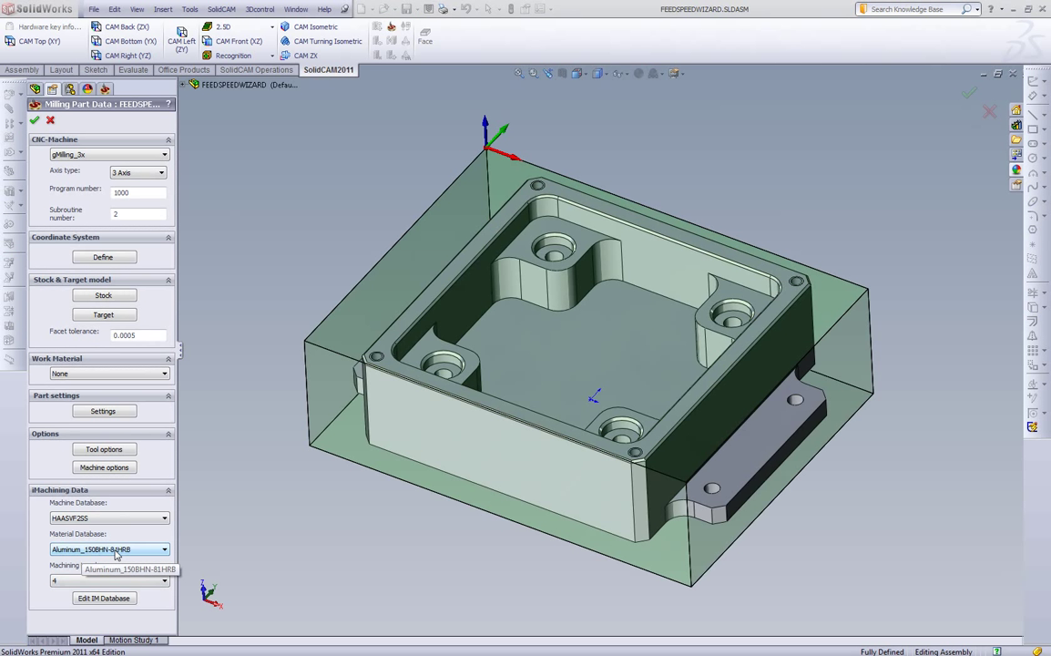
Add a new 2D iMachining operation from the Operations tree
click(32, 120)
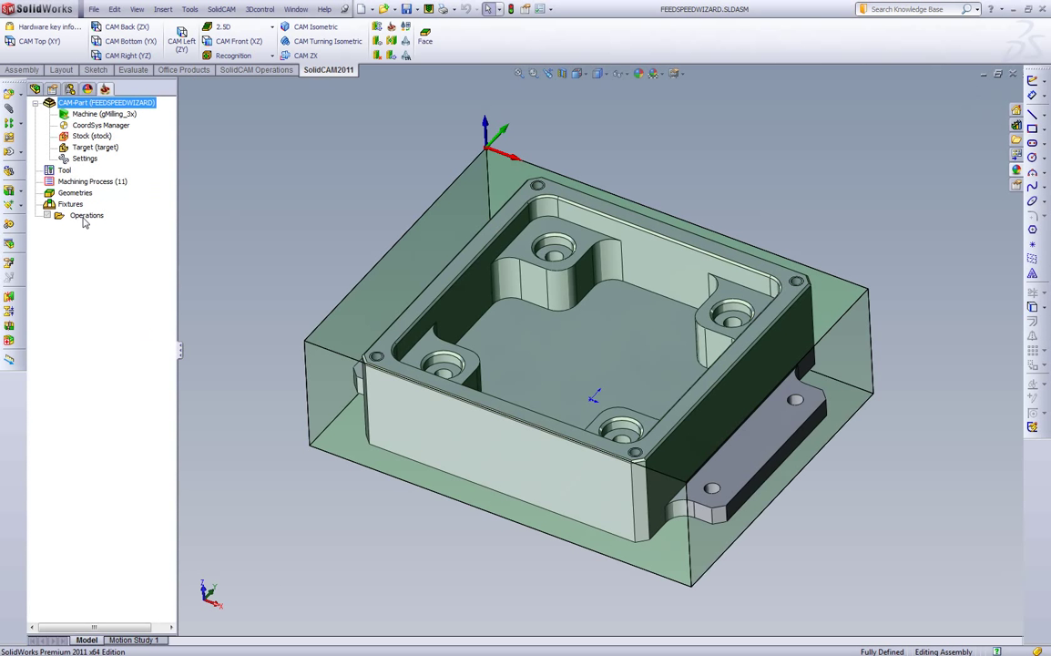
right_click(85, 215)
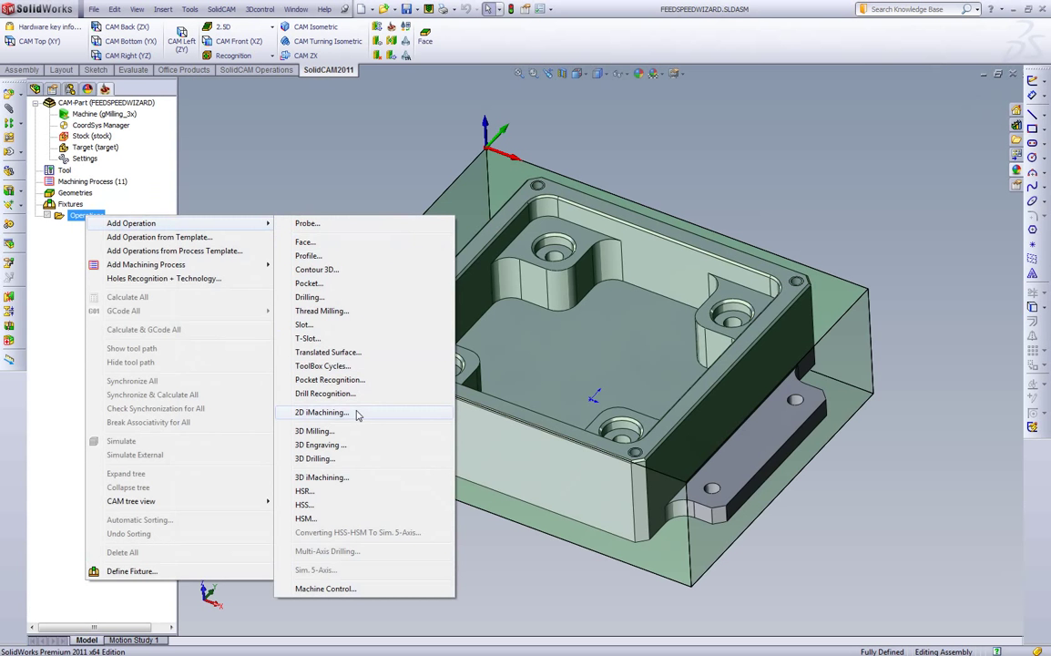
click(321, 411)
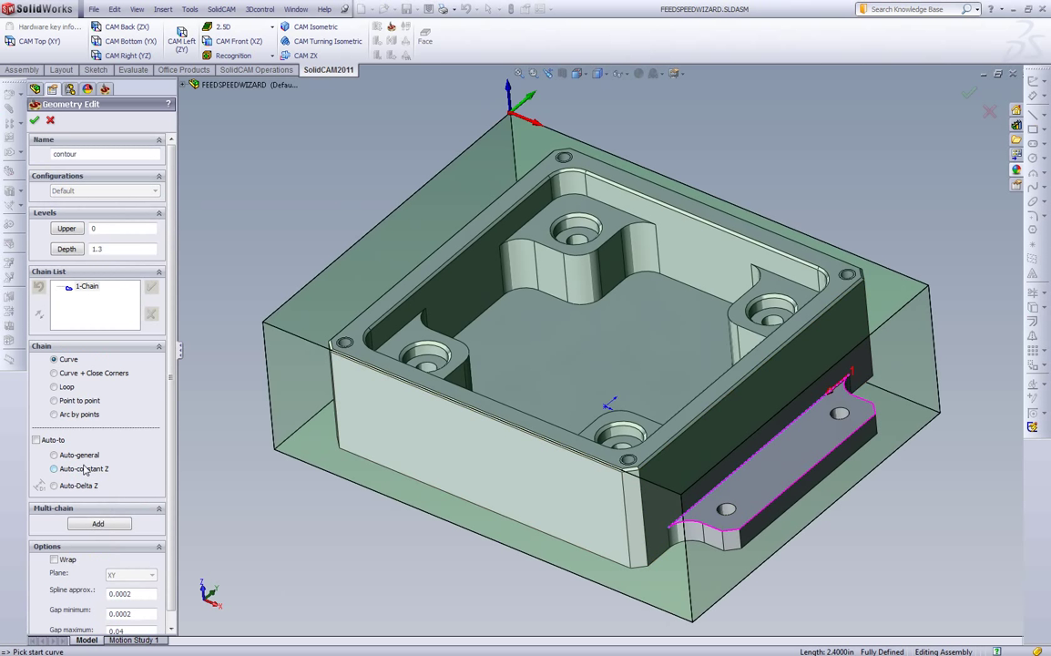
Mark the ledge chain as open, name the geometry Ledge2 and confirm it
right_click(87, 285)
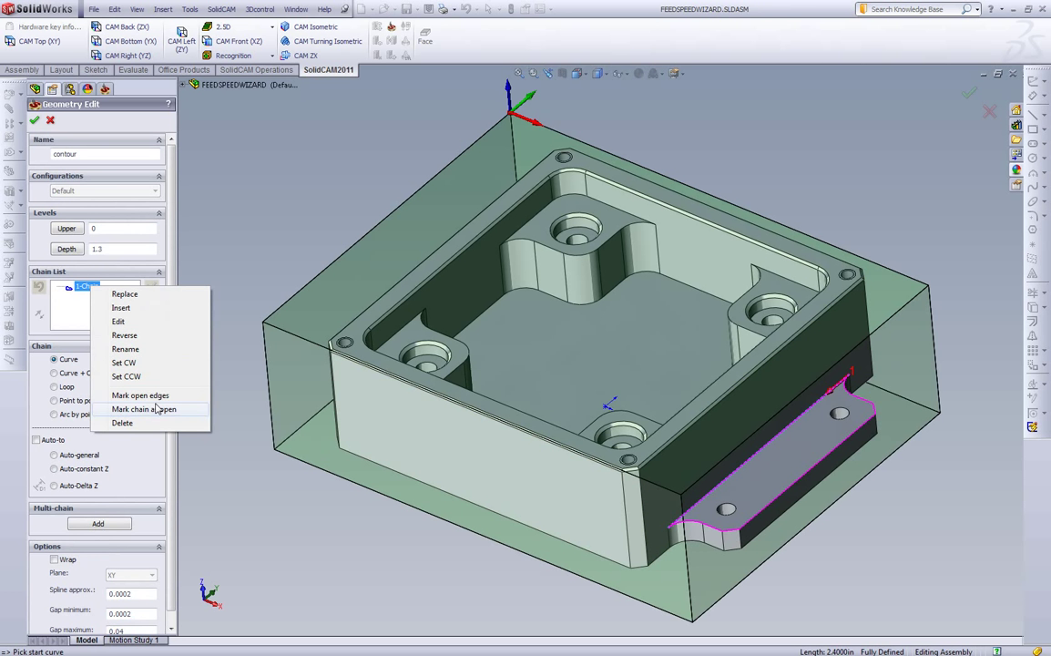
click(140, 393)
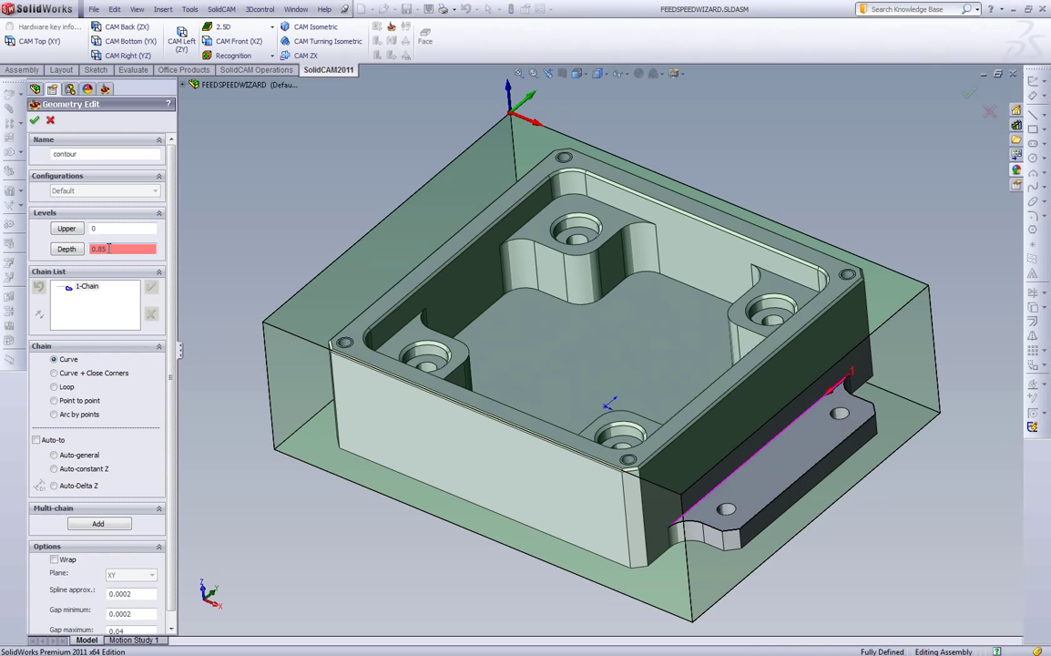
triple_click(106, 153)
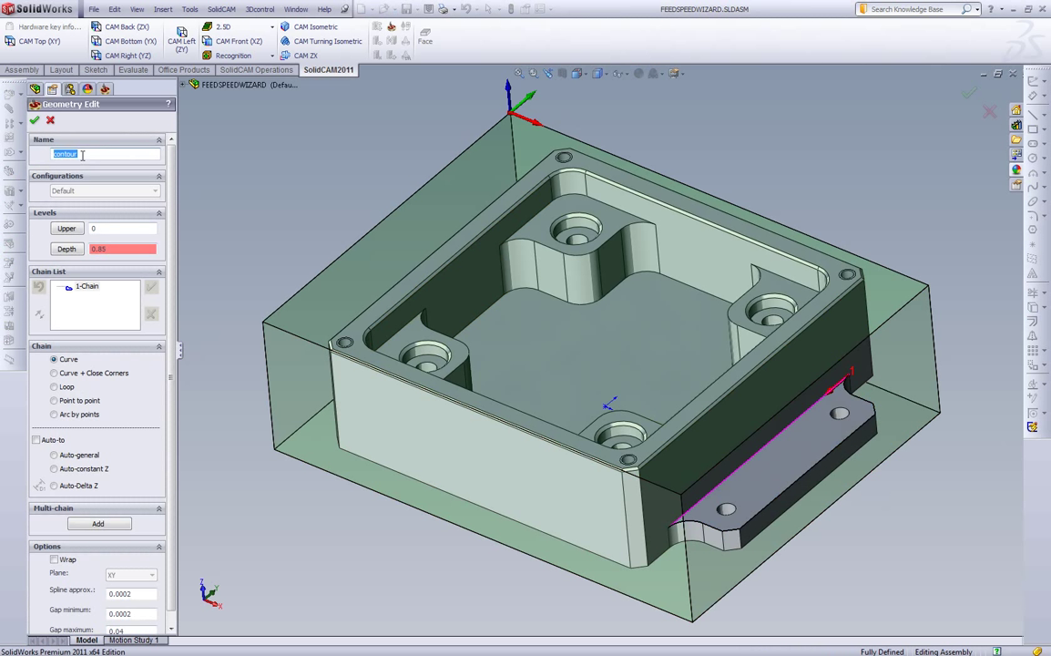
text(Ledge2)
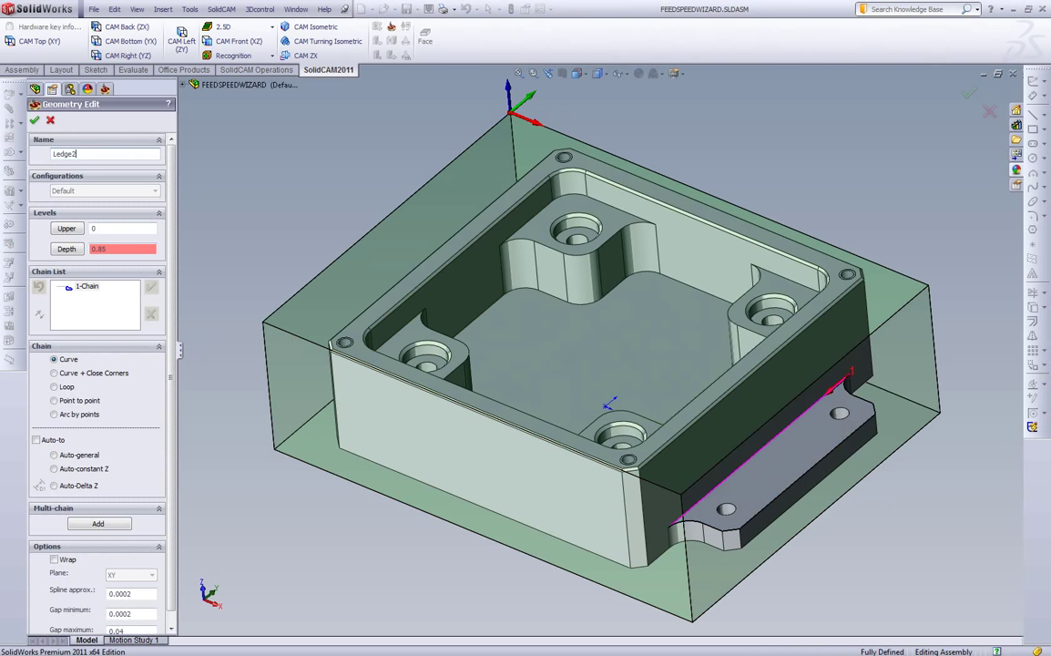
click(32, 120)
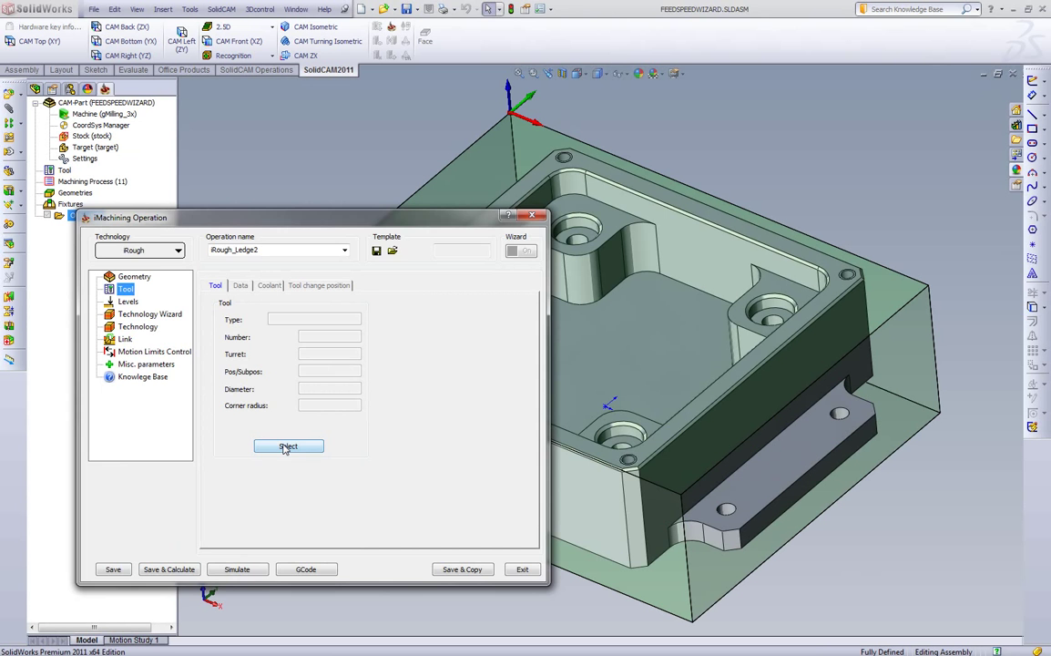
Assign the 0.5 inch end mill from the tool table to Rough_Ledge2
click(287, 446)
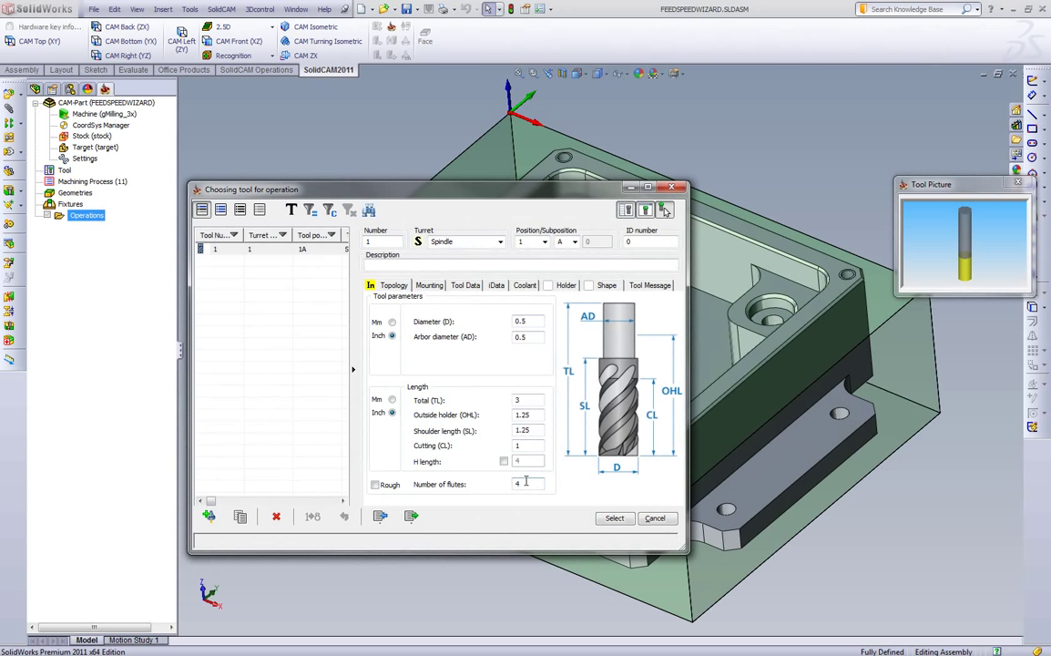
mouse_move(619, 525)
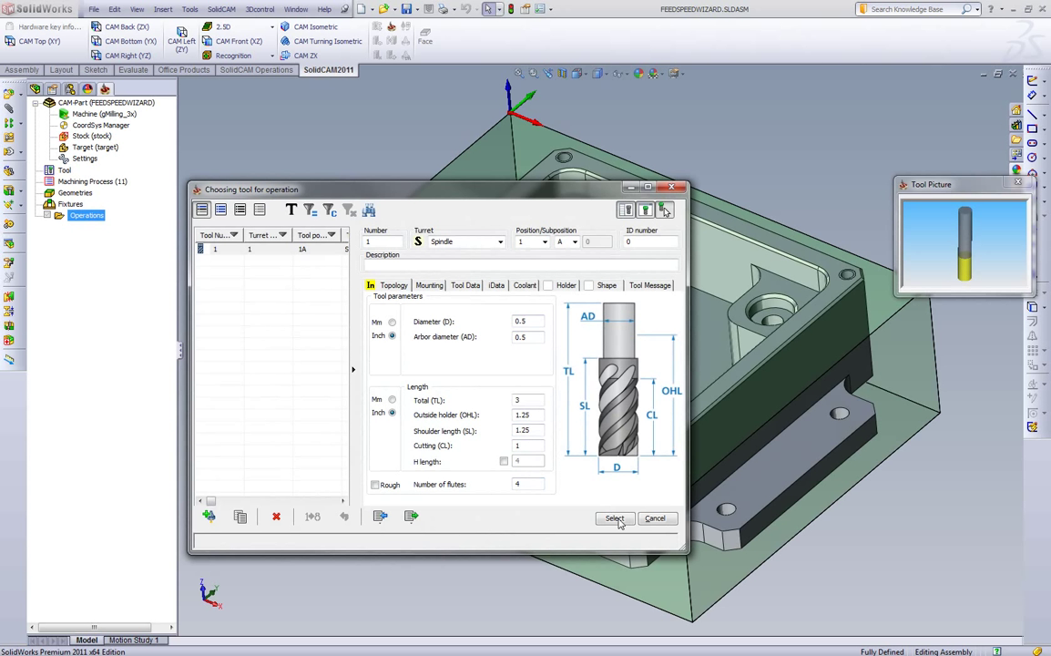
mouse_move(616, 520)
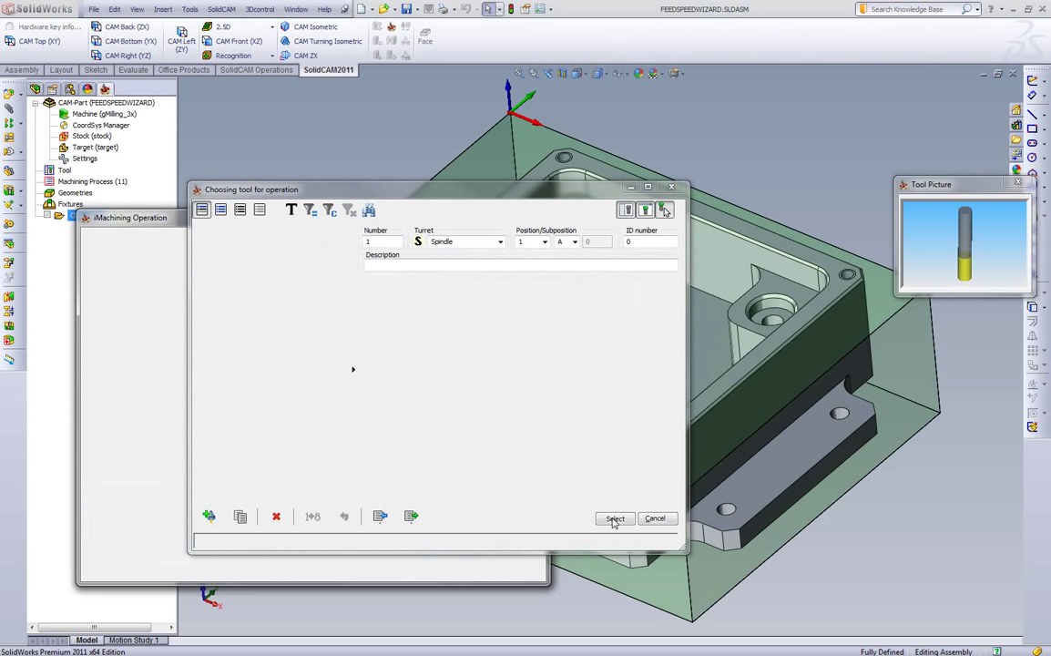
click(614, 517)
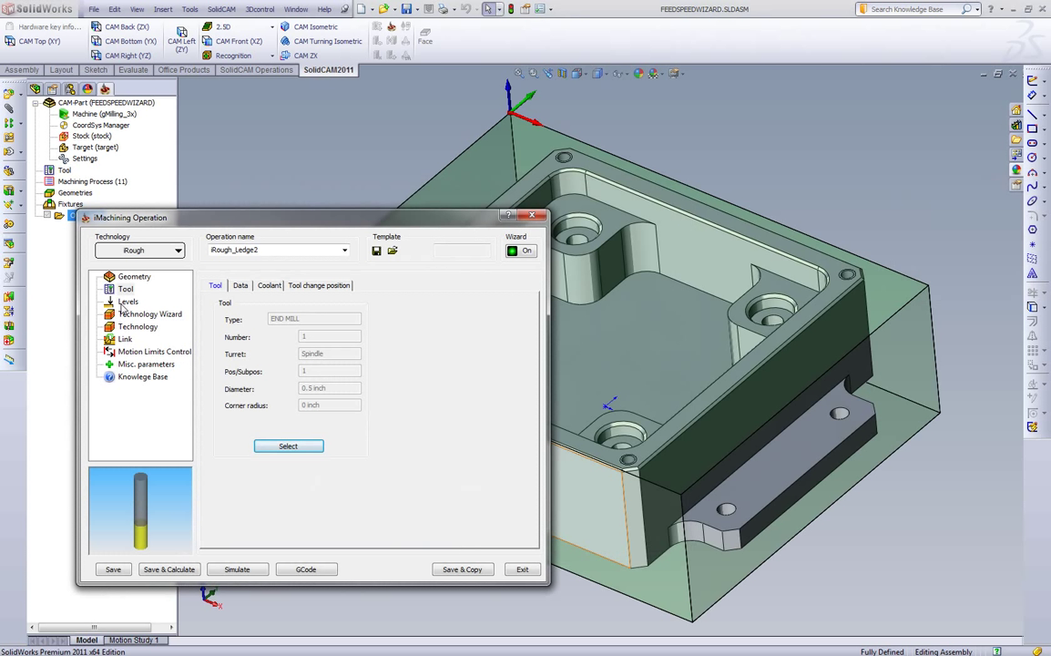
Review the Technology Wizard cutting conditions, then calculate Rough_Ledge2 and start its simulation
click(149, 313)
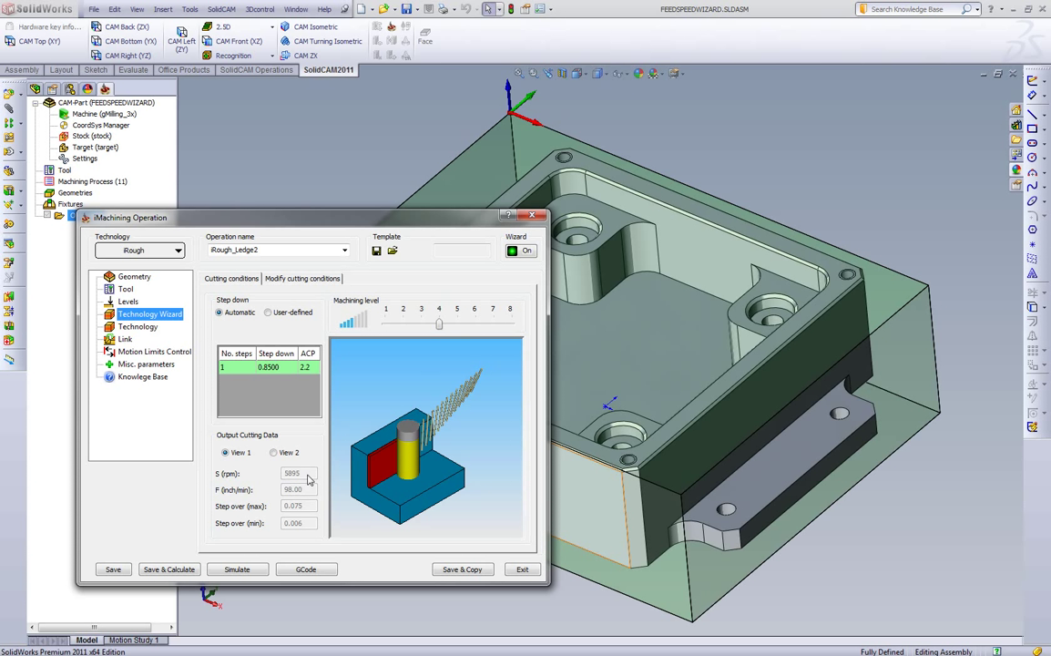
mouse_move(312, 495)
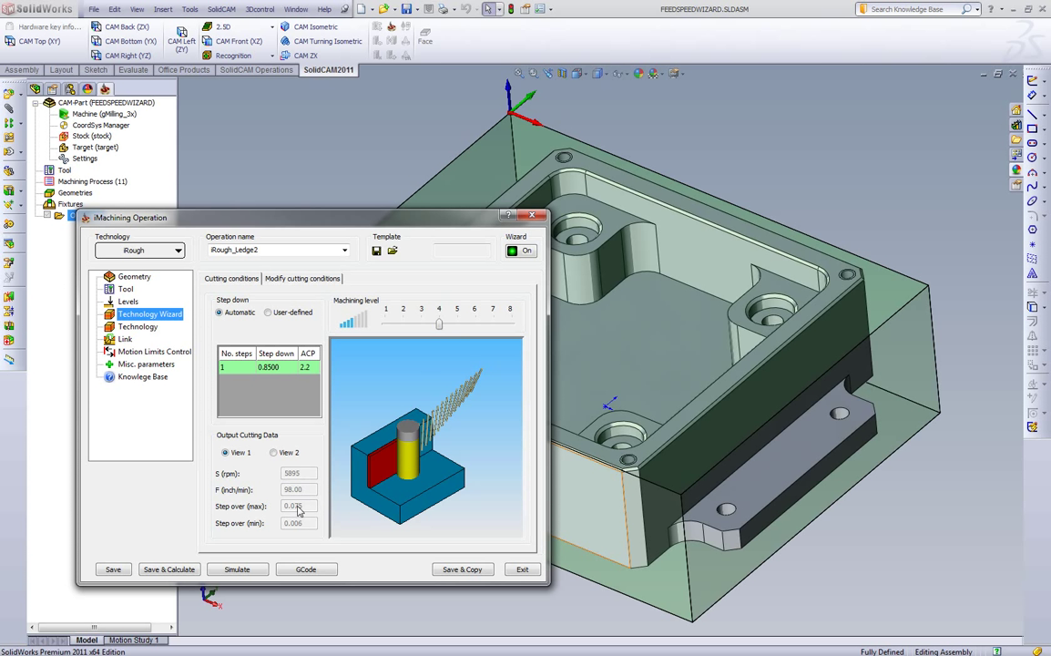
click(168, 568)
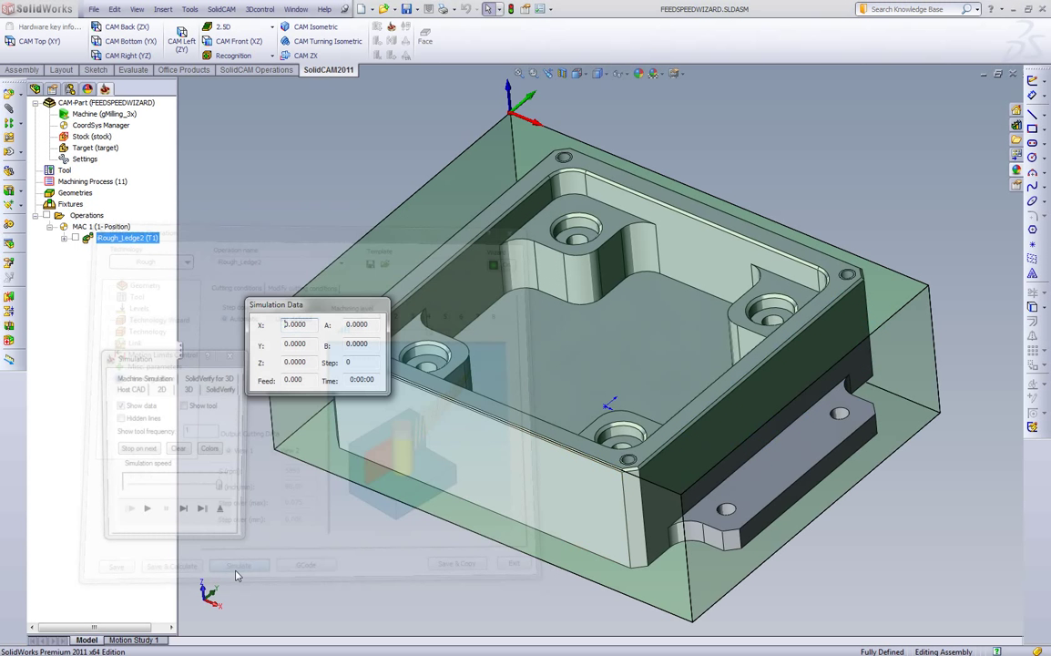
Close the toolpath simulation and return to the part with Rough_Ledge2 listed
click(146, 516)
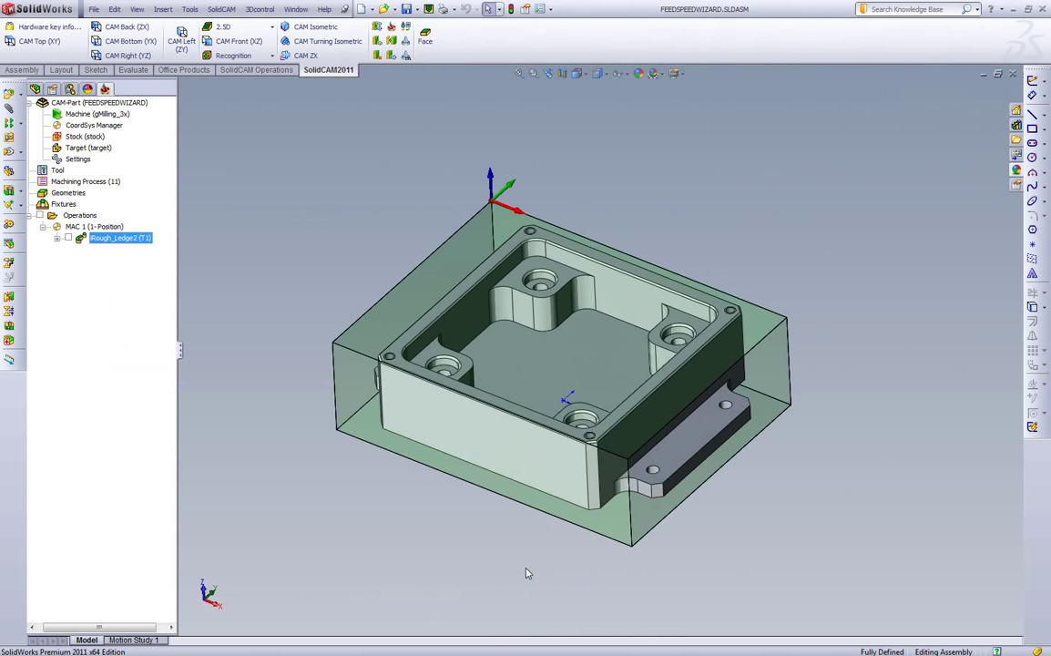
Change the part's material in the Part Data to stainless steel
click(94, 102)
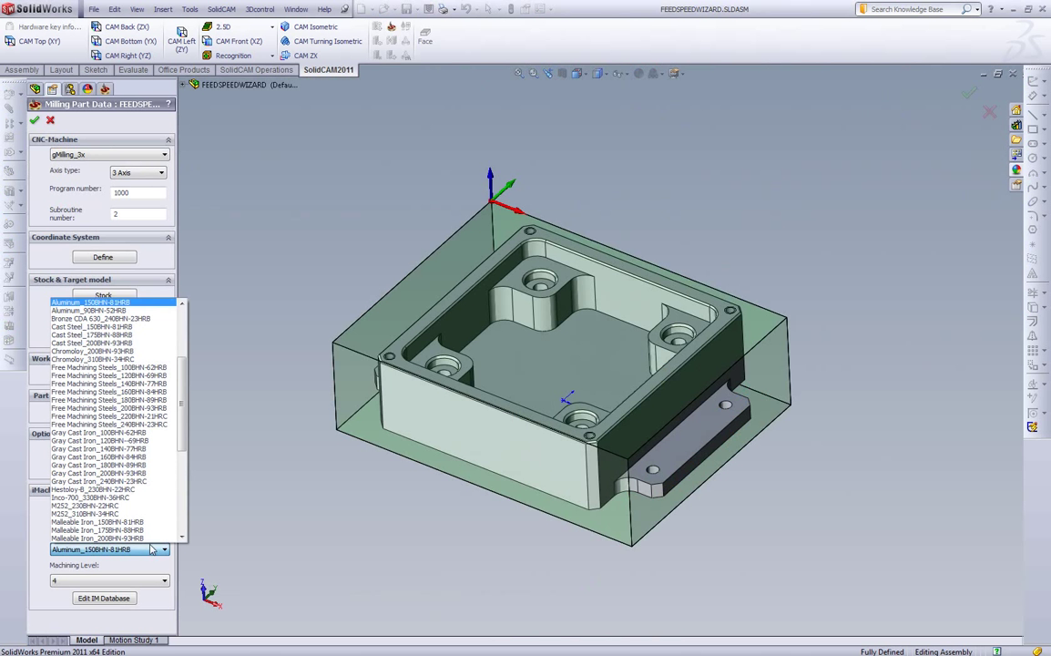
scroll(down, 3)
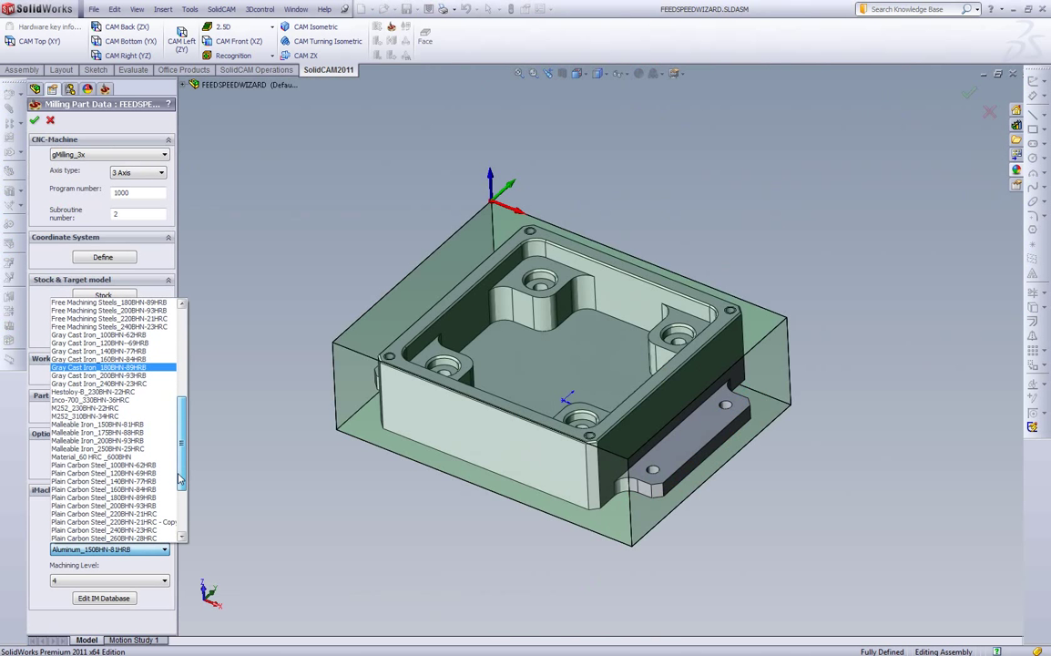
scroll(down, 3)
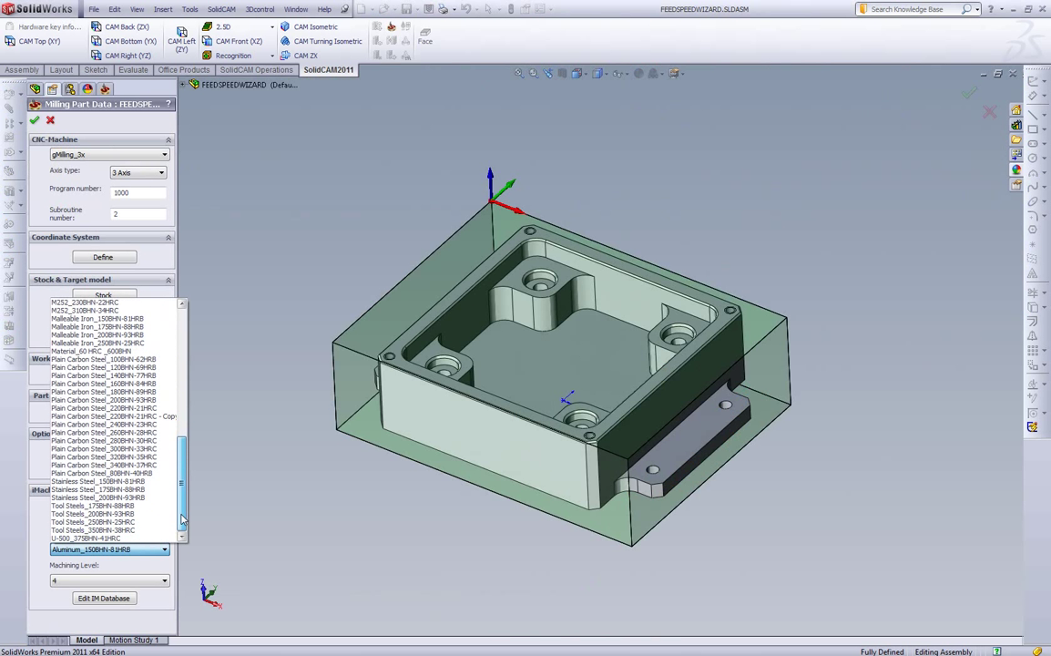
click(94, 488)
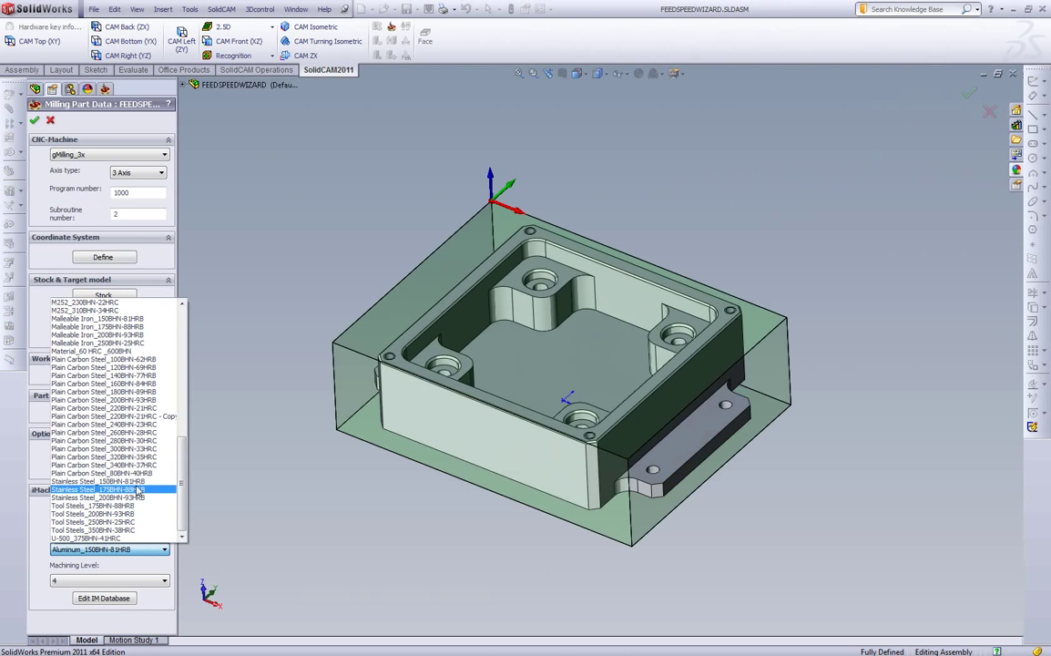
click(95, 489)
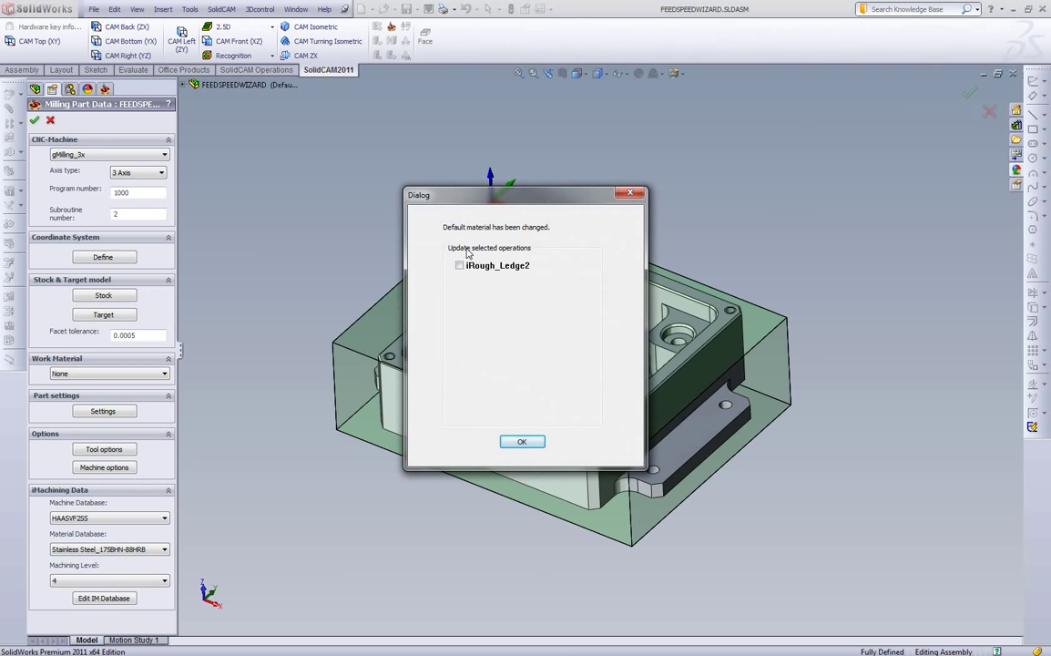
Include Rough_Ledge2 in the material update and dismiss the synchronization warning
click(460, 266)
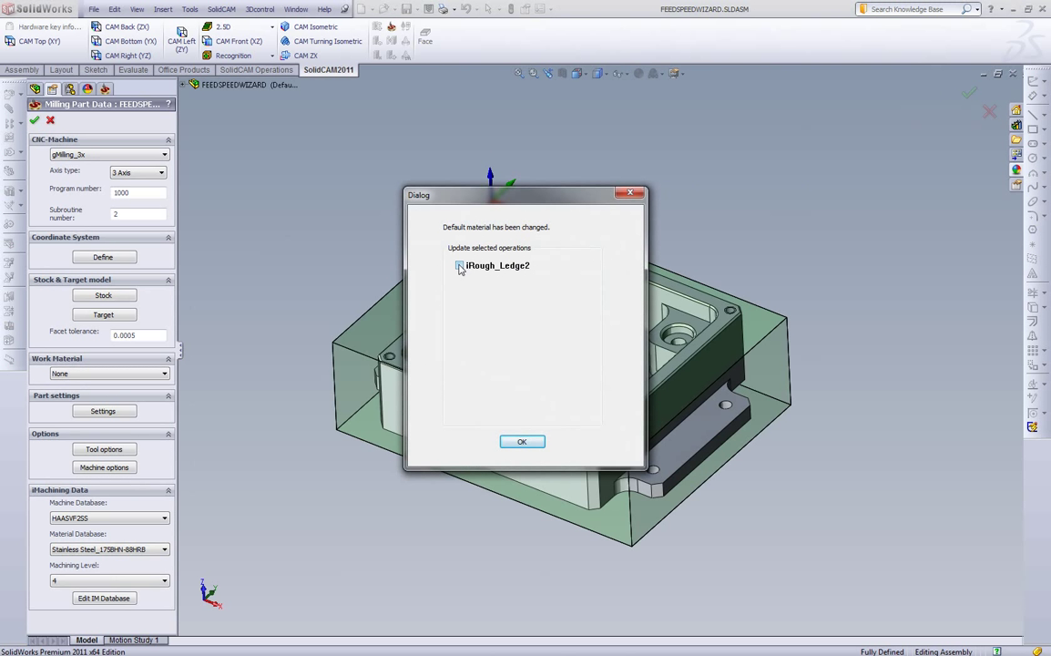
click(459, 266)
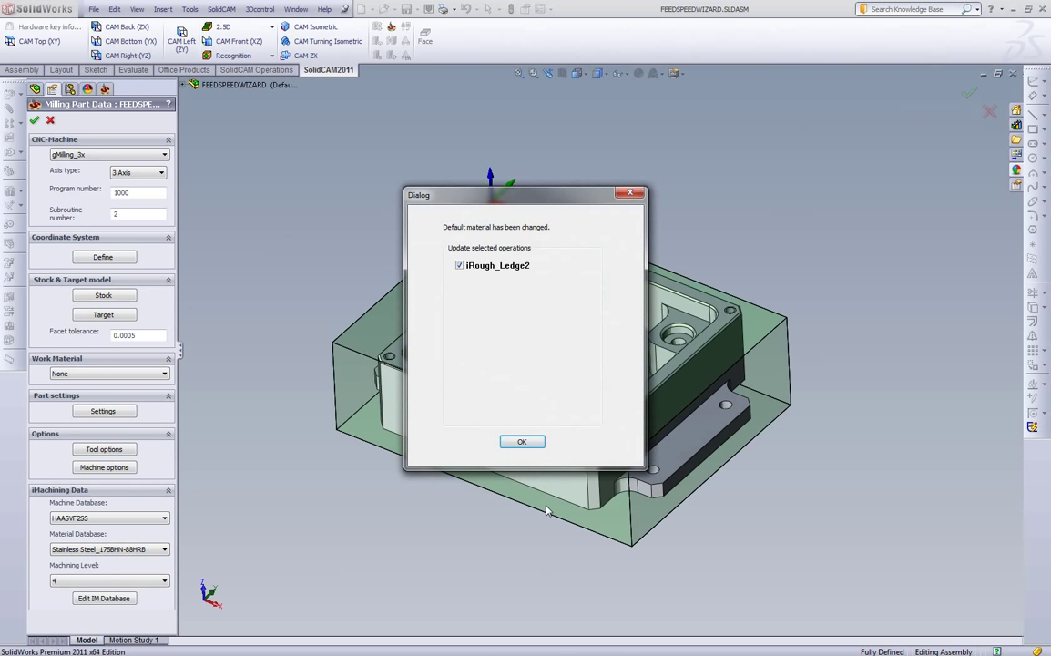
click(521, 443)
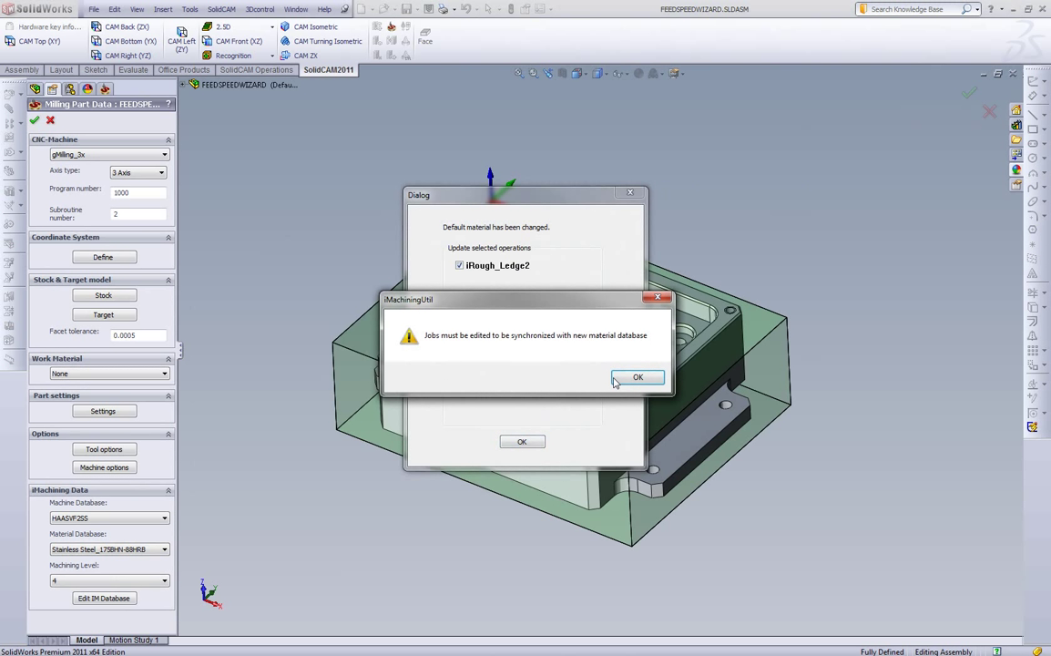
click(637, 377)
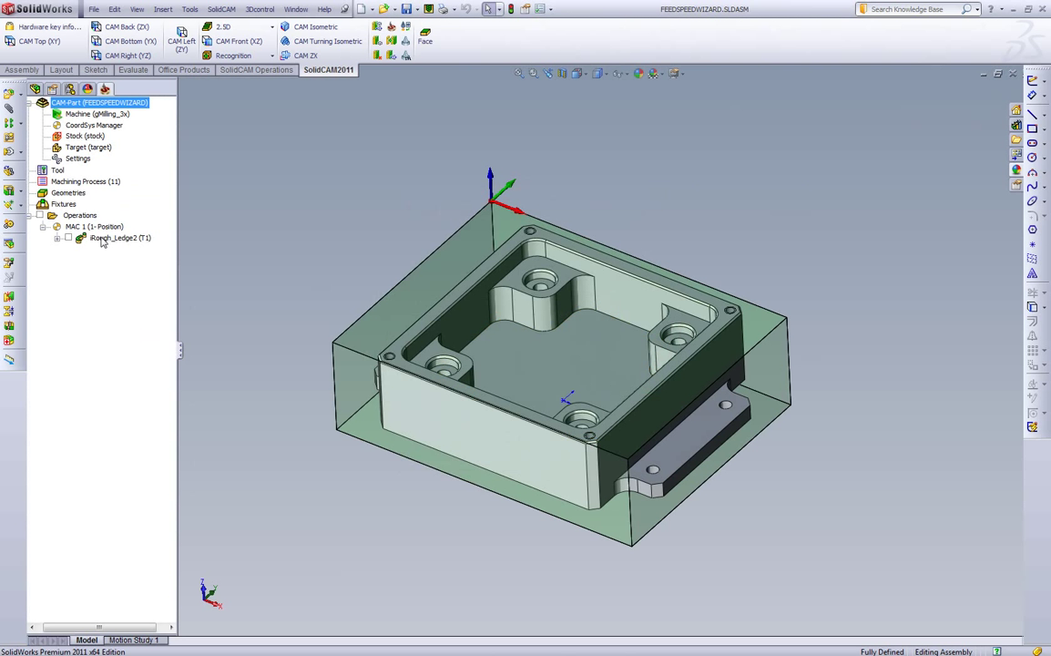
Reopen Rough_Ledge2, synchronize it with the wizard on and view the stainless steel cutting conditions
double_click(118, 236)
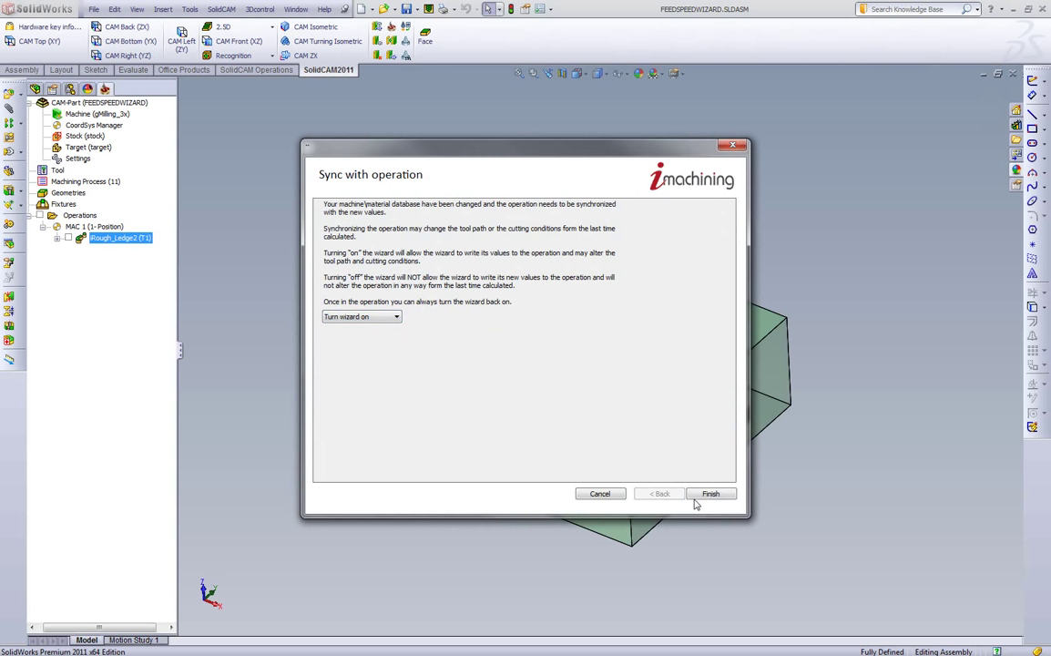
click(711, 491)
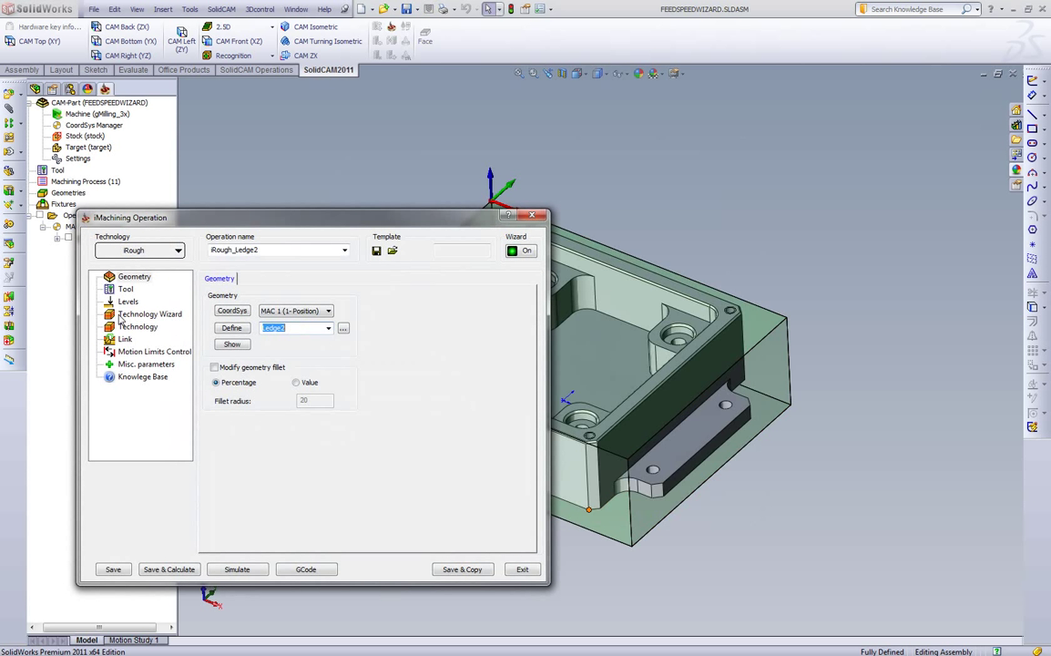
click(149, 313)
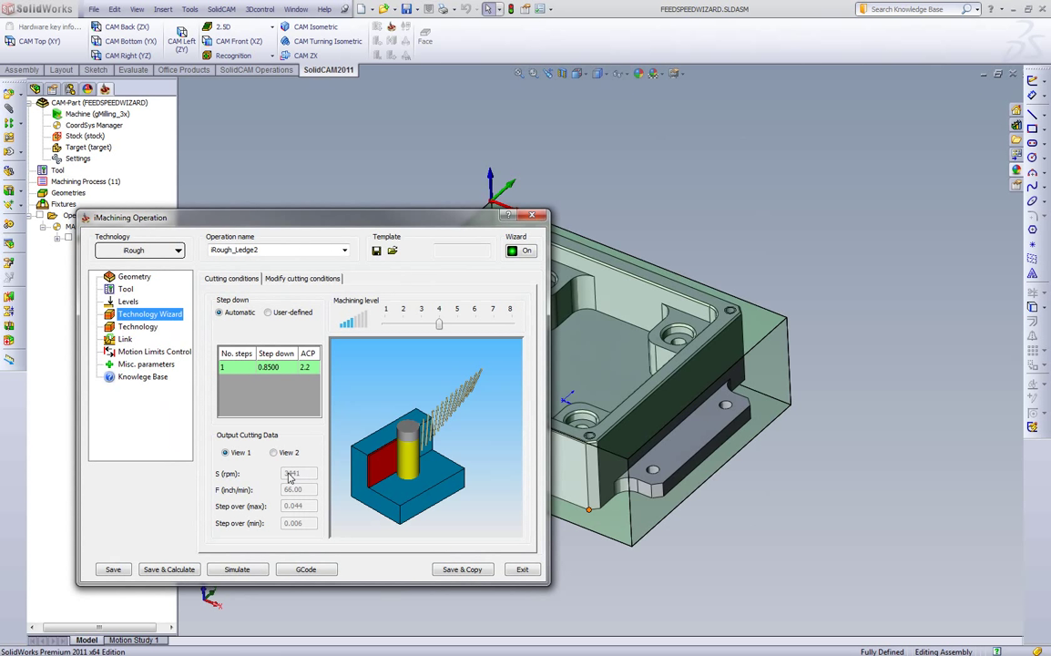
mouse_move(306, 477)
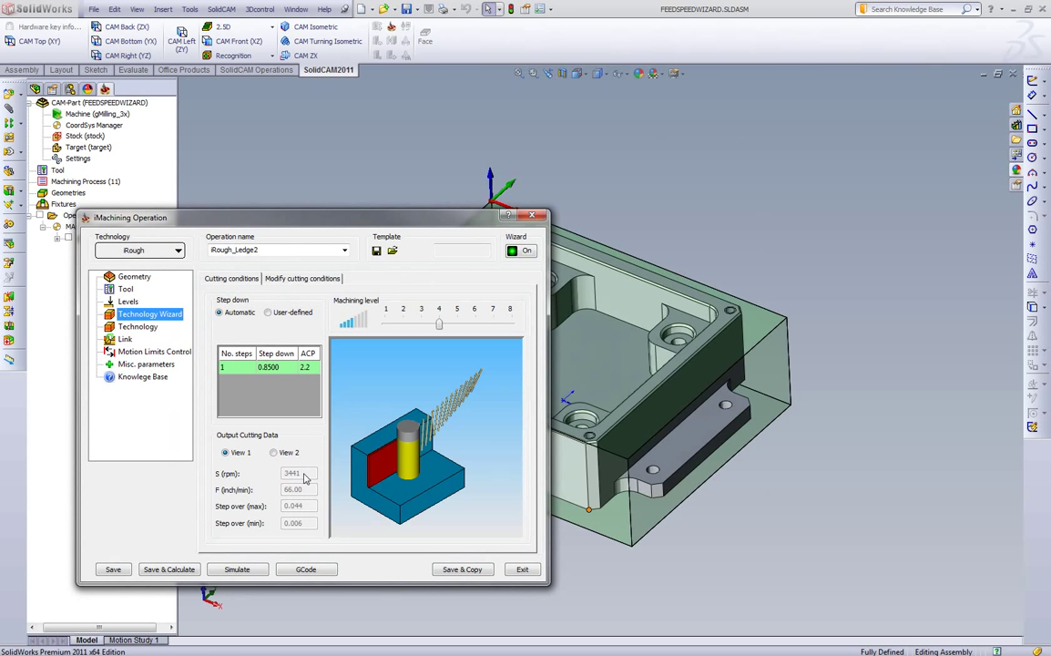
mouse_move(305, 496)
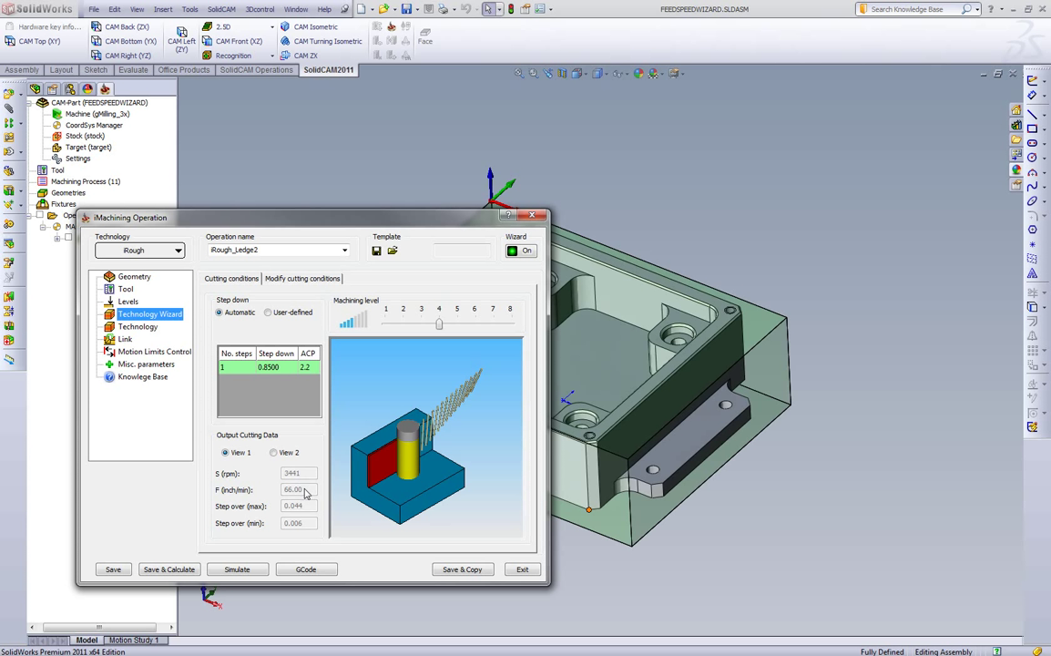
mouse_move(300, 514)
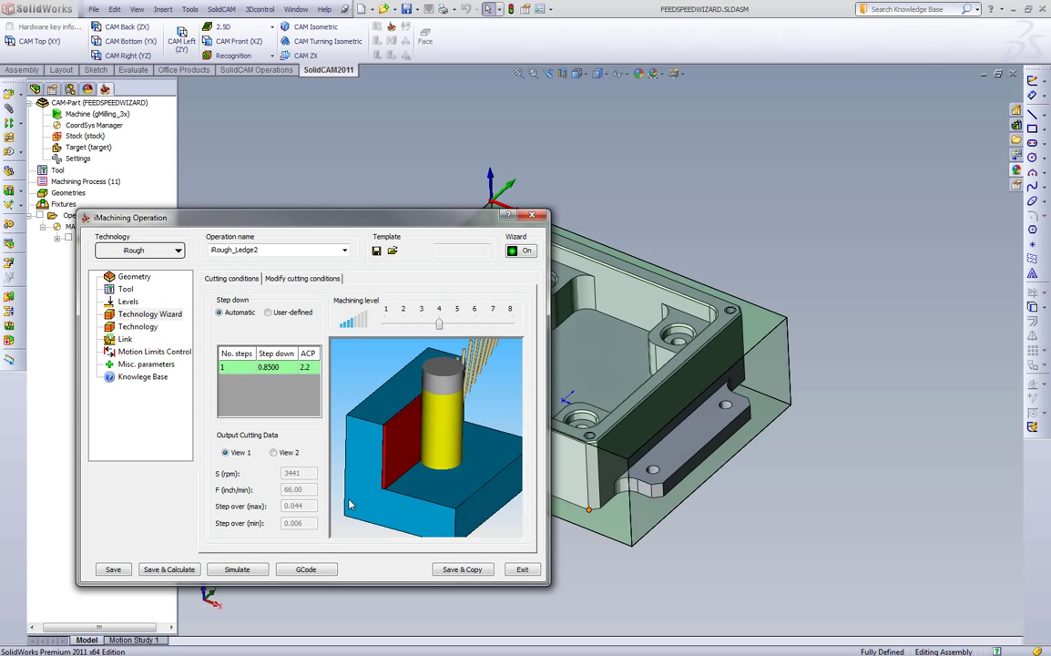
mouse_move(348, 495)
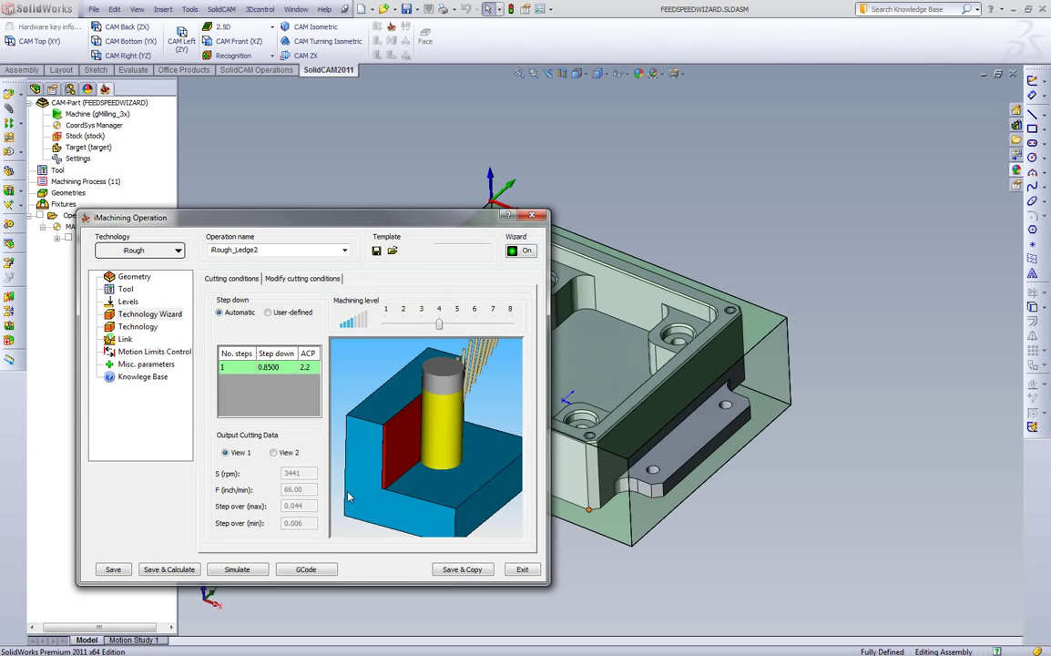
mouse_move(344, 485)
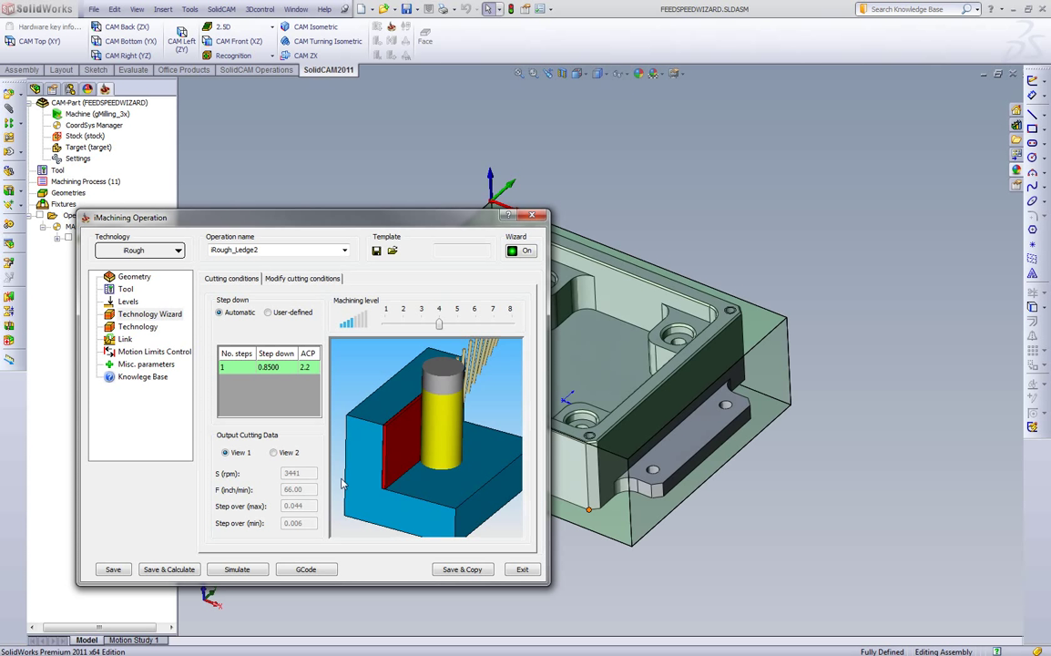
mouse_move(336, 477)
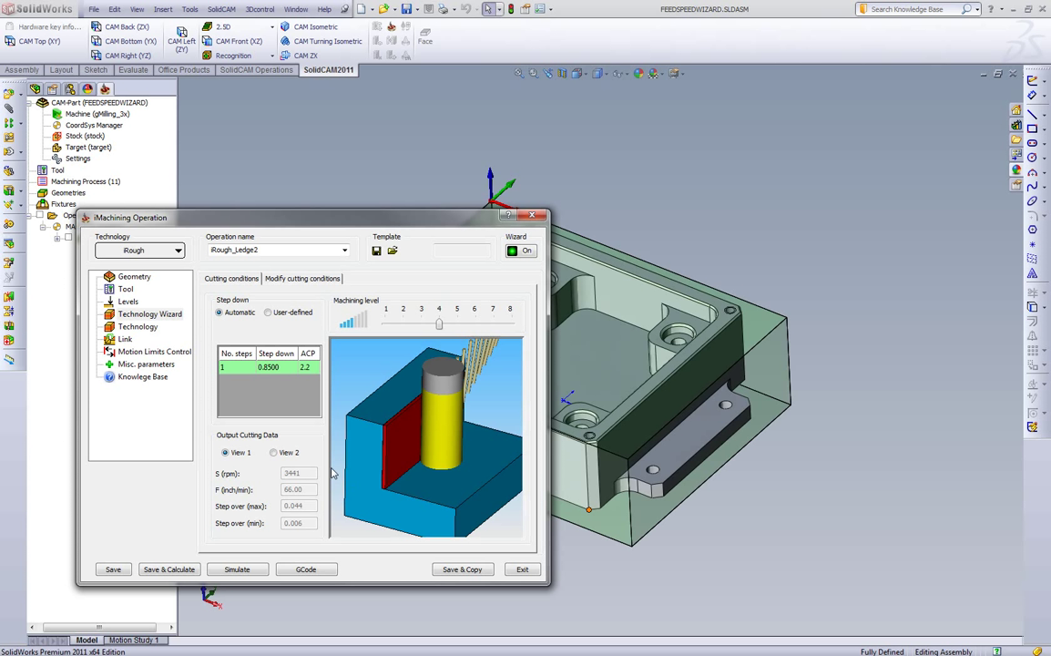
mouse_move(343, 443)
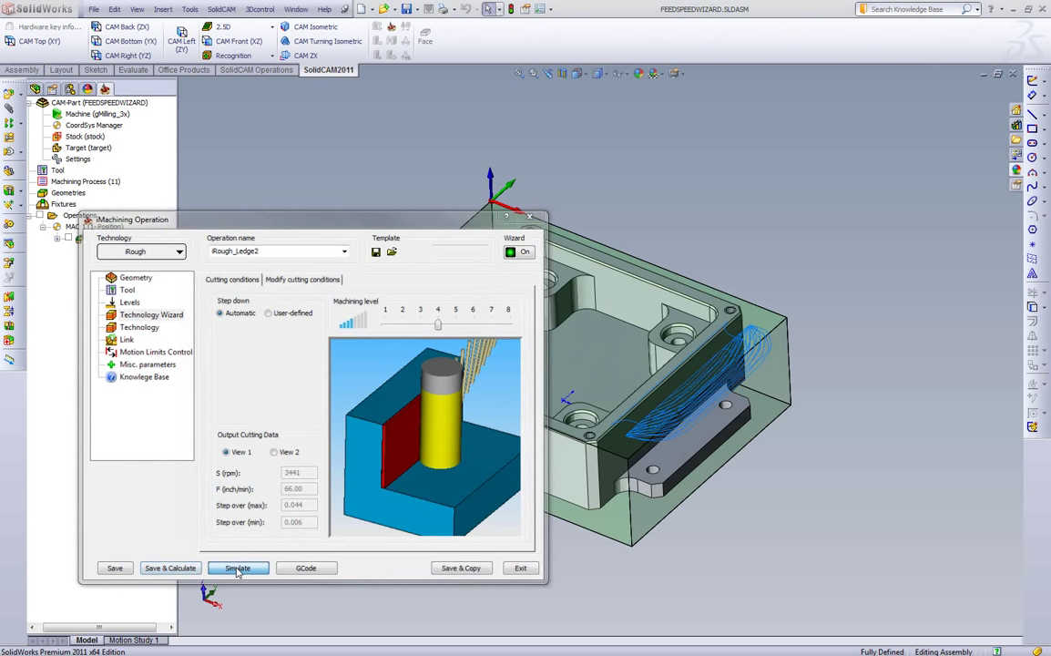
Simulate the ledge roughing toolpath and play it in Host CAD
click(237, 568)
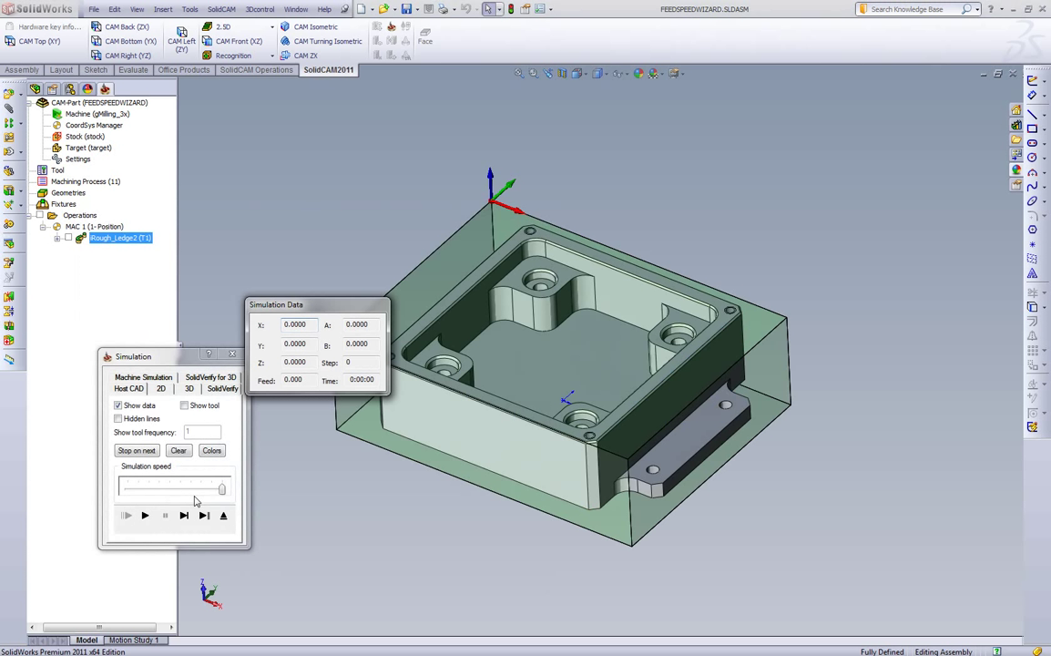
click(144, 516)
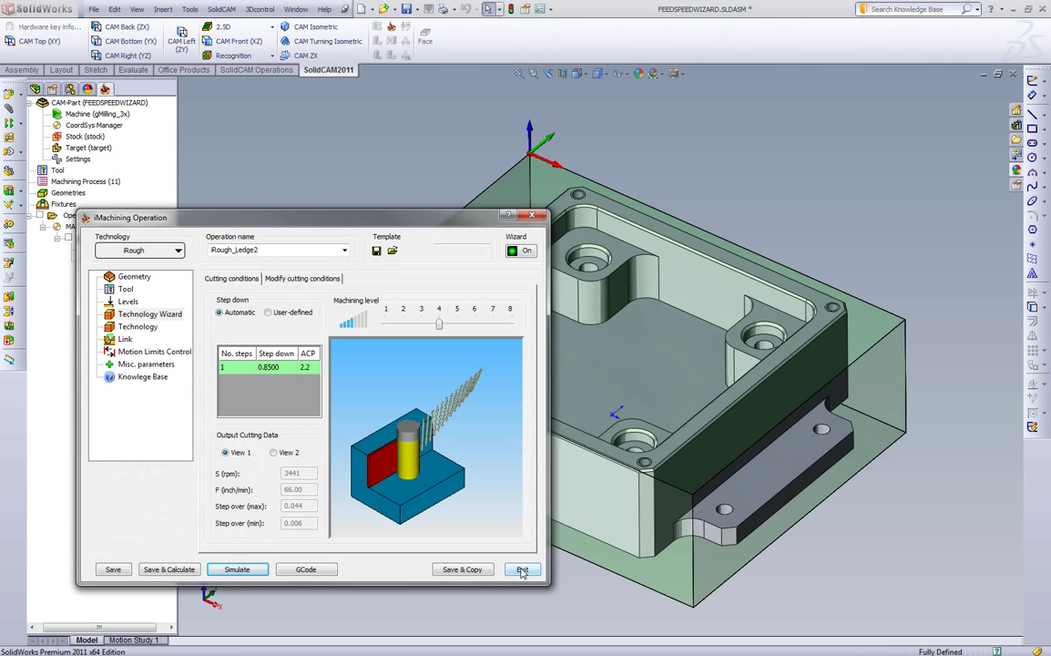
mouse_move(302, 510)
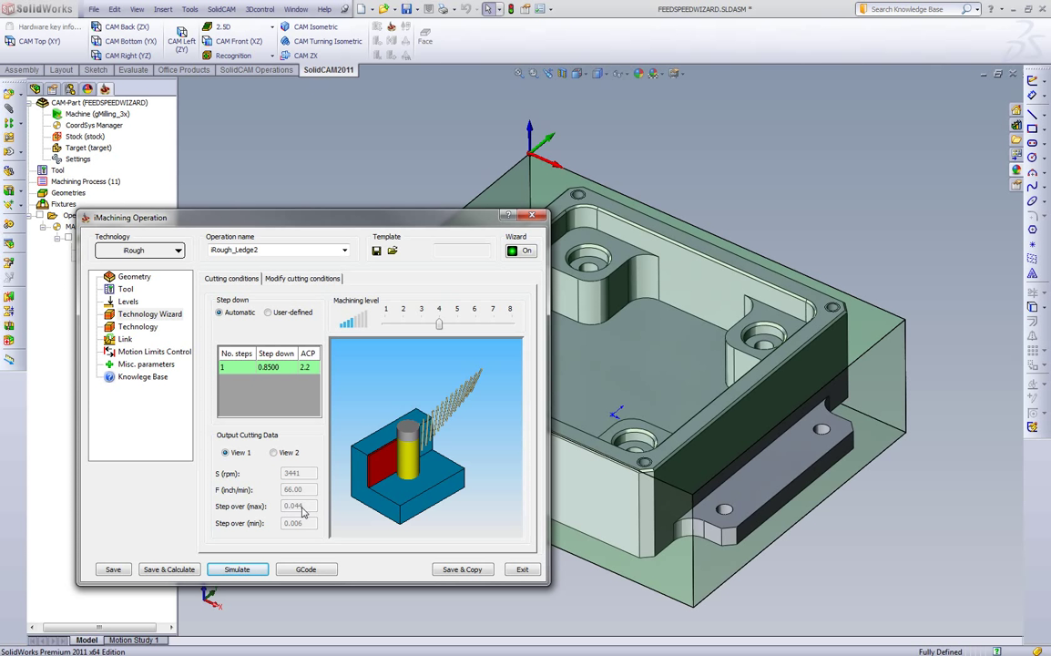
mouse_move(302, 513)
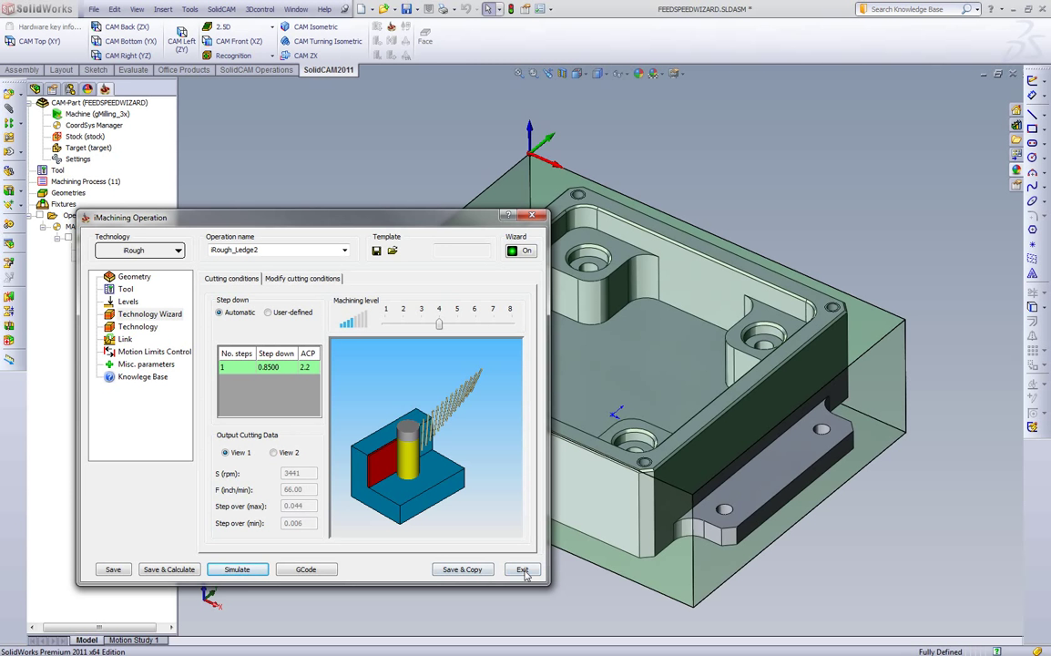
Exit the operation, set the ledge depth dimension to 0.45 and rebuild the model
click(521, 568)
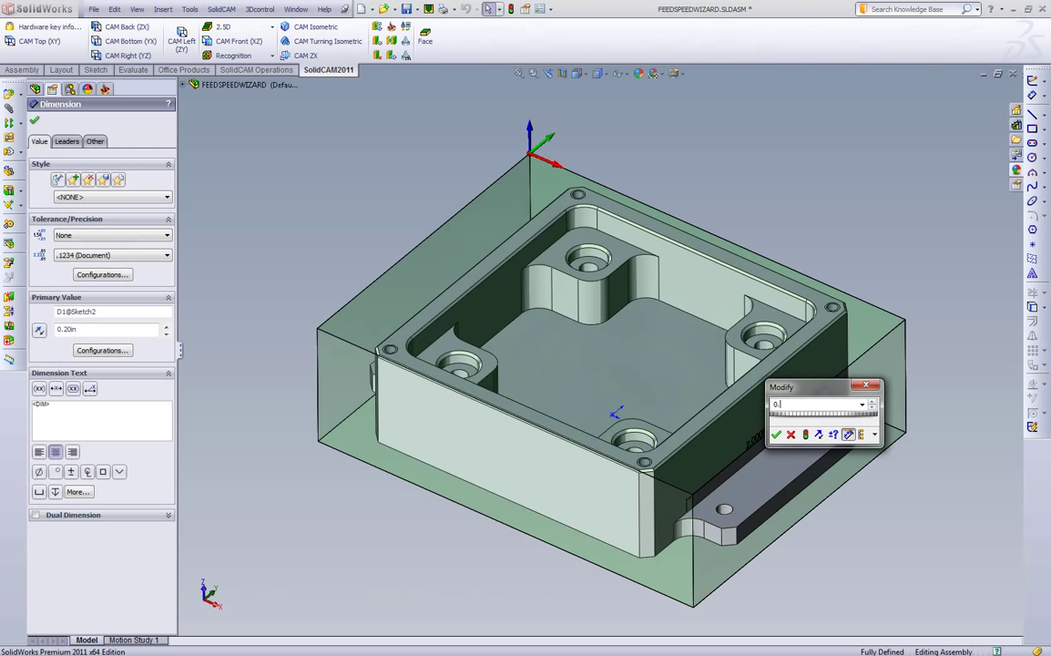
text(0.45)
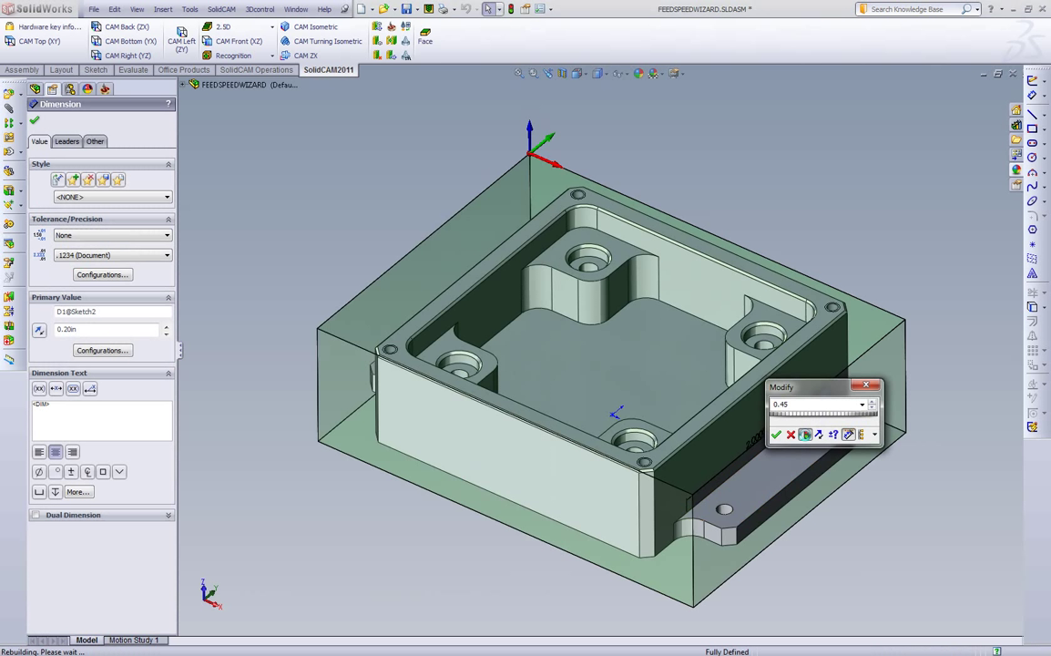
click(775, 433)
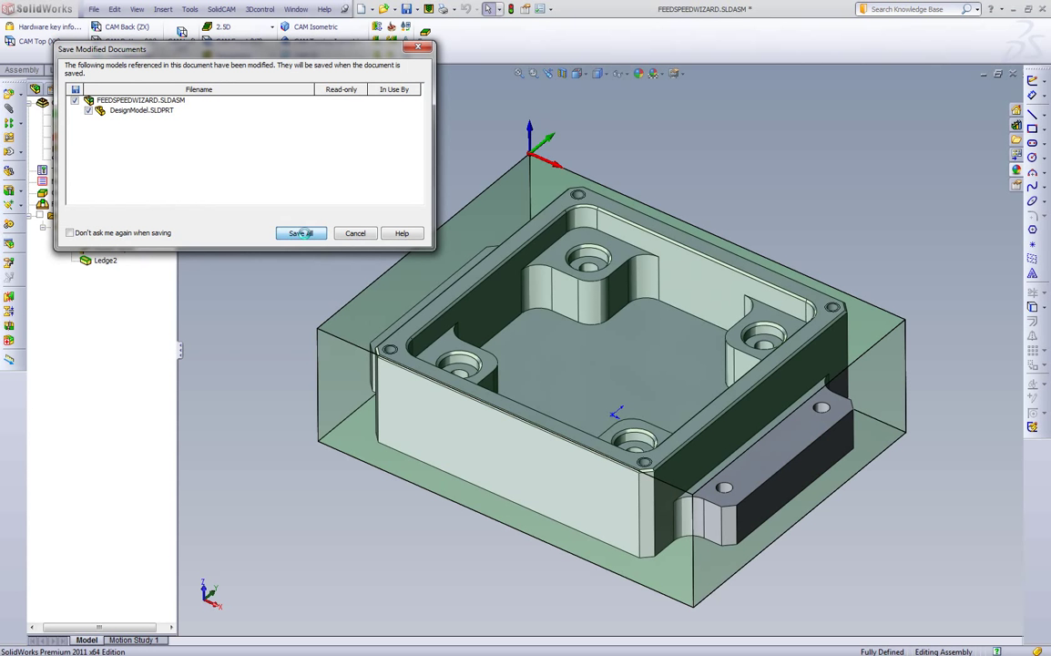
Save all modified documents and synchronize Rough_Ledge2 with the changed model geometry
click(300, 233)
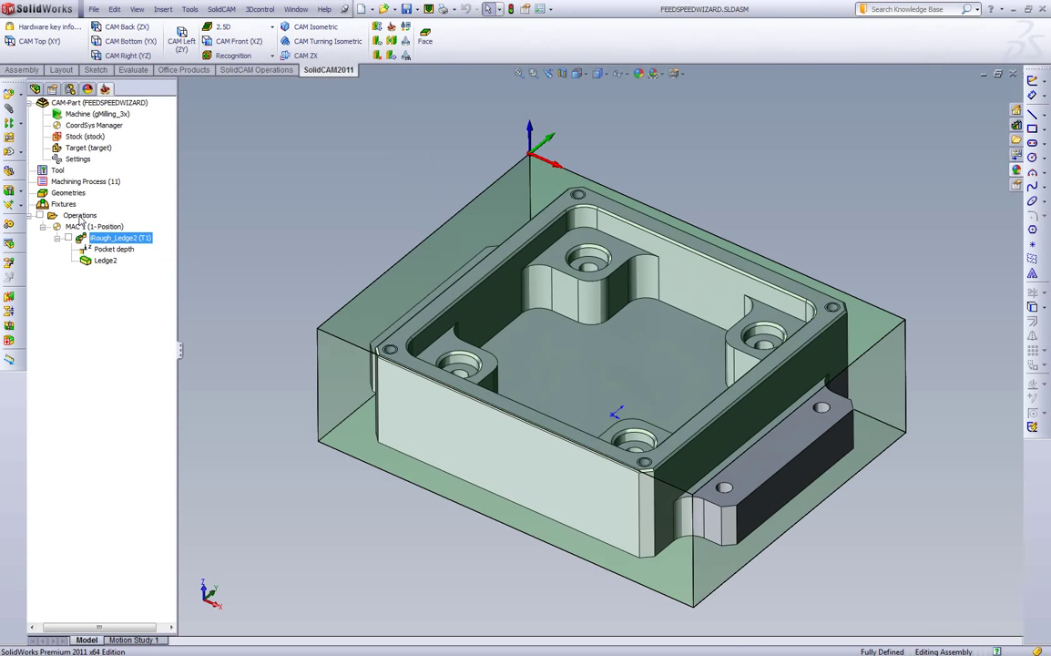
right_click(80, 215)
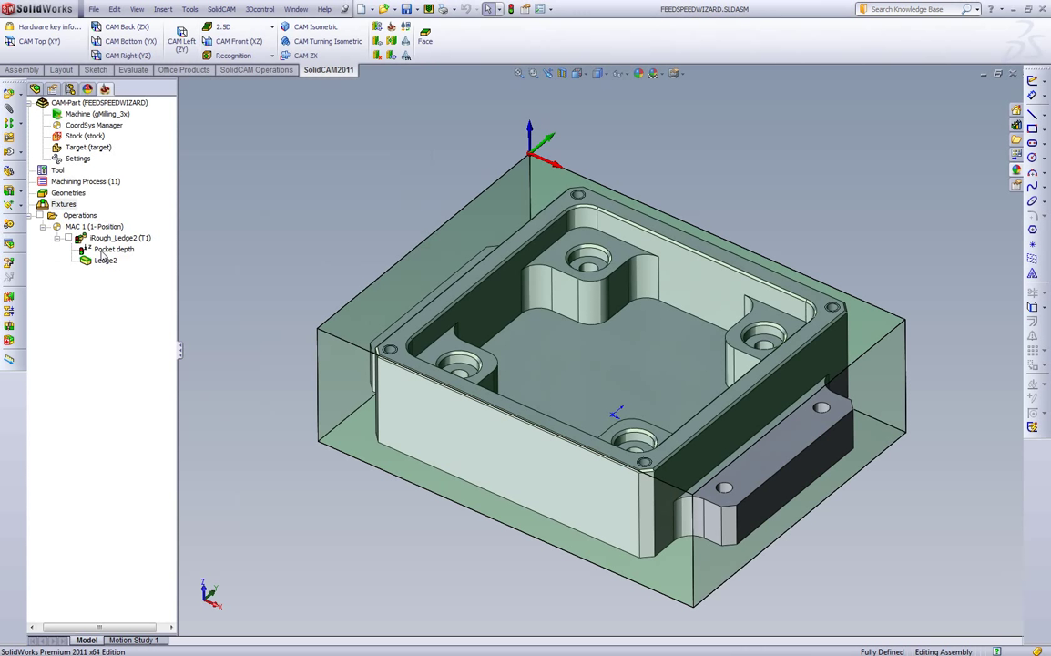
click(113, 248)
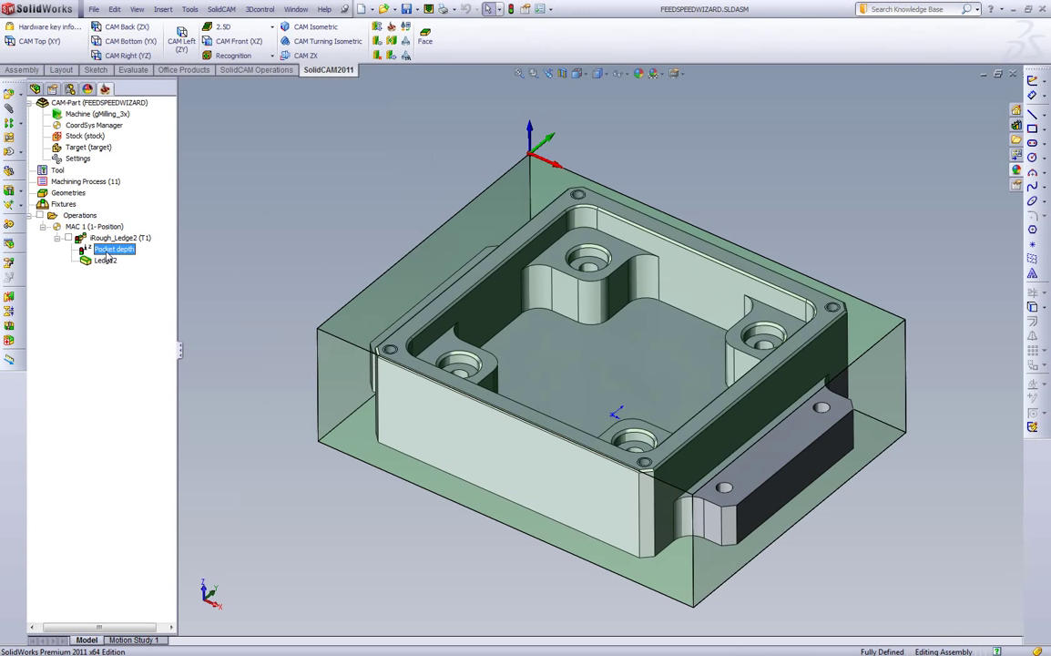
click(113, 247)
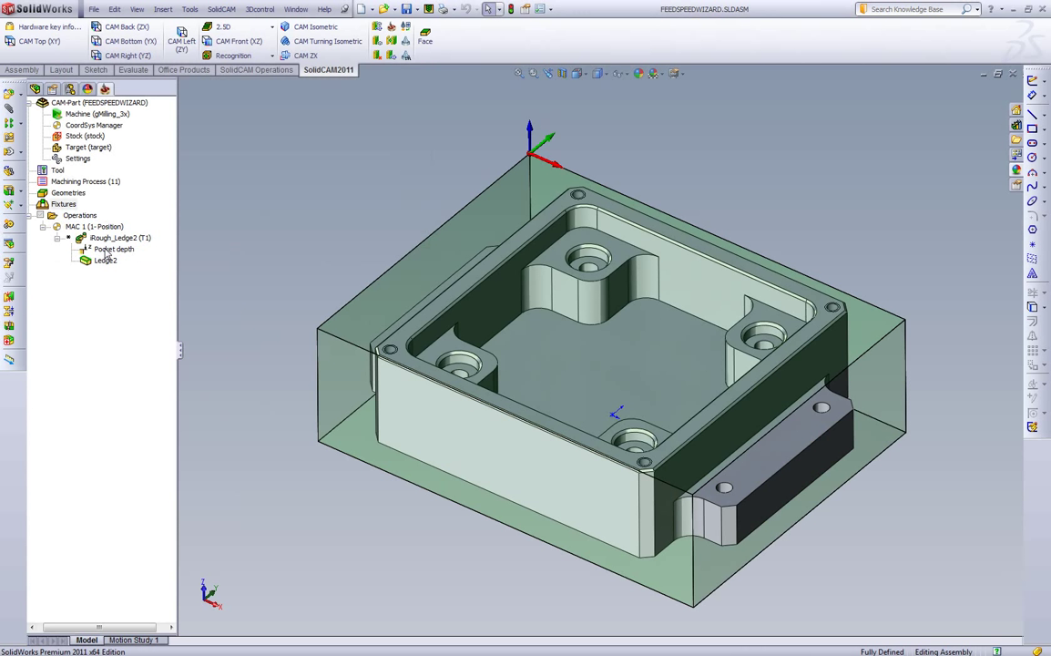
click(118, 237)
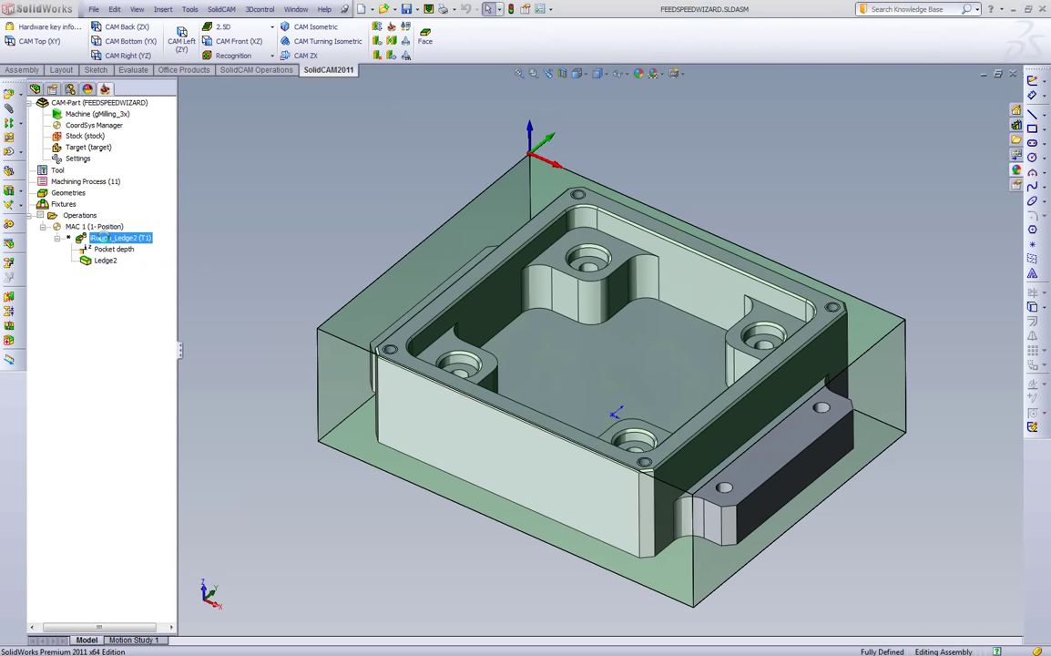
Review Rough_Ledge2's recalculated step-down and step-over in the Technology Wizard and play its updated toolpath simulation
double_click(120, 237)
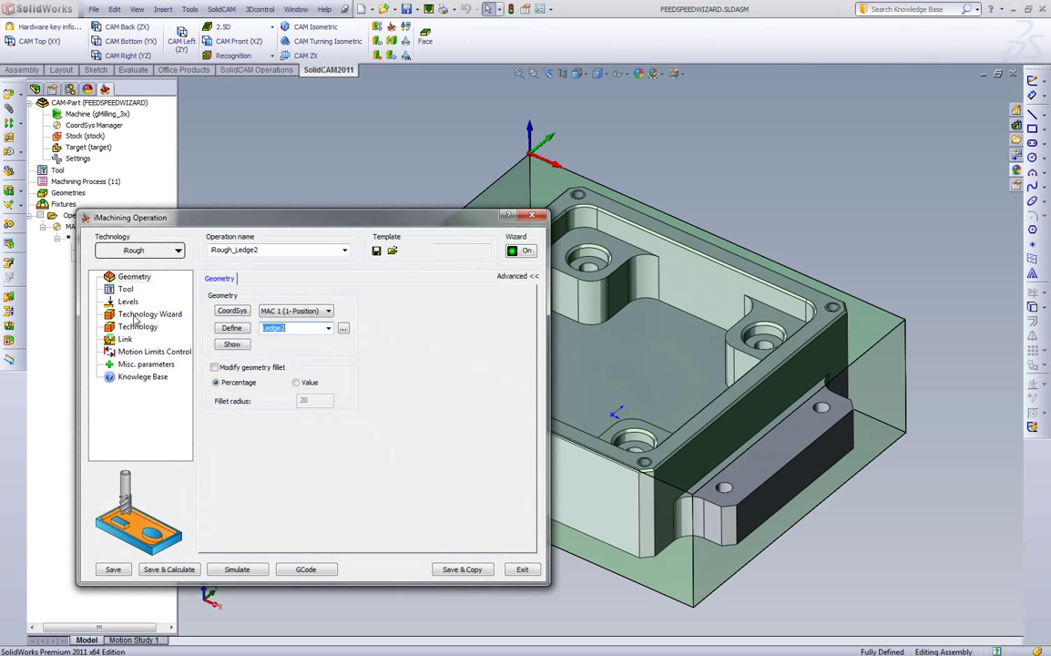
click(149, 313)
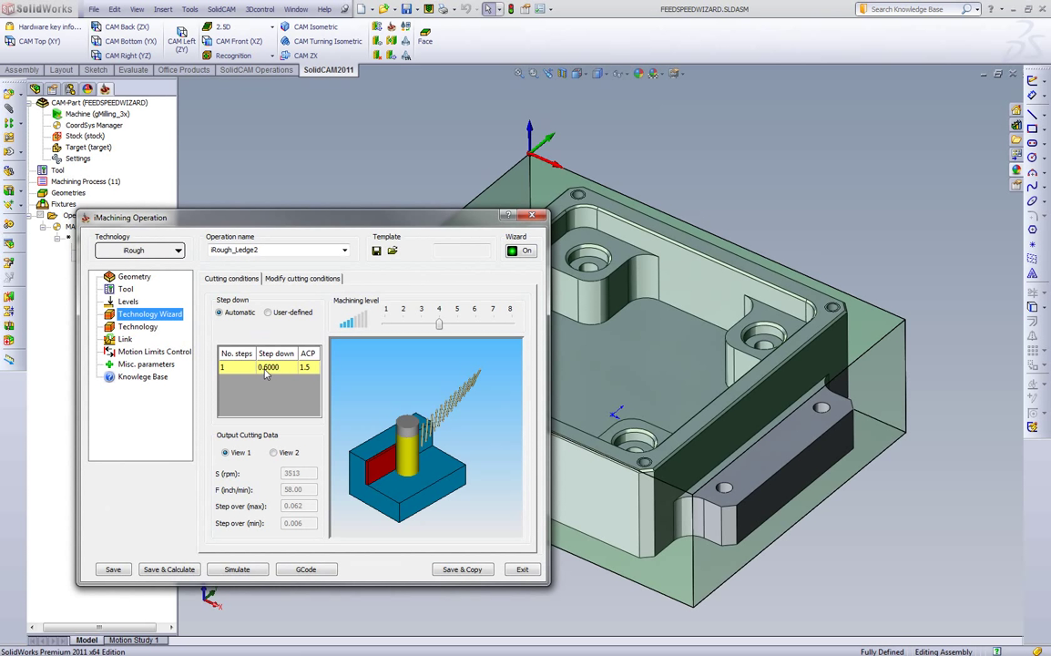
mouse_move(309, 503)
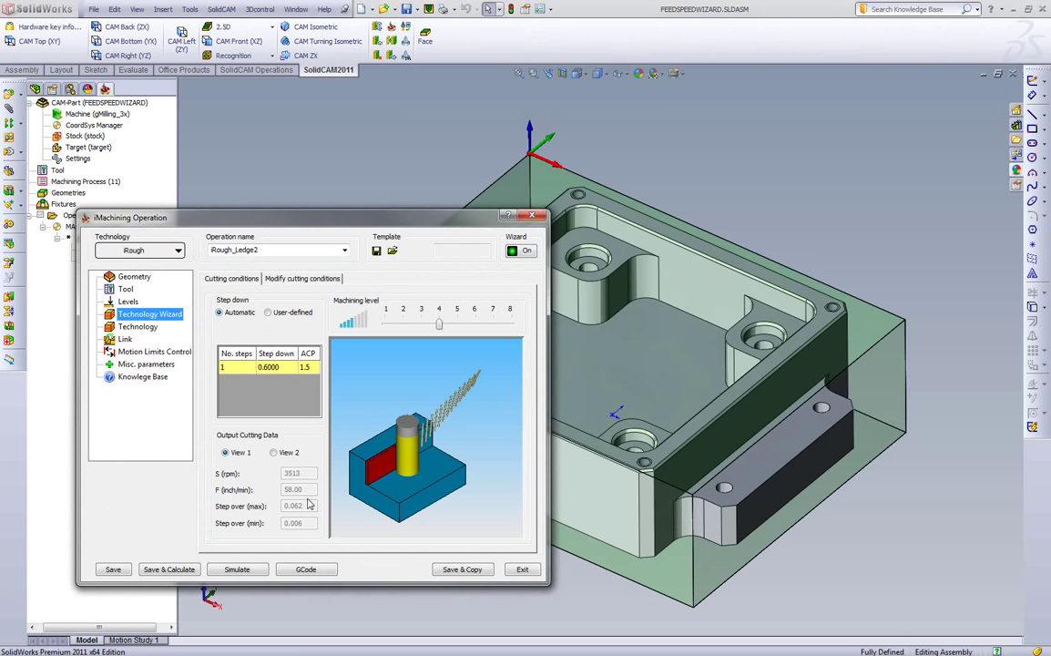
mouse_move(308, 513)
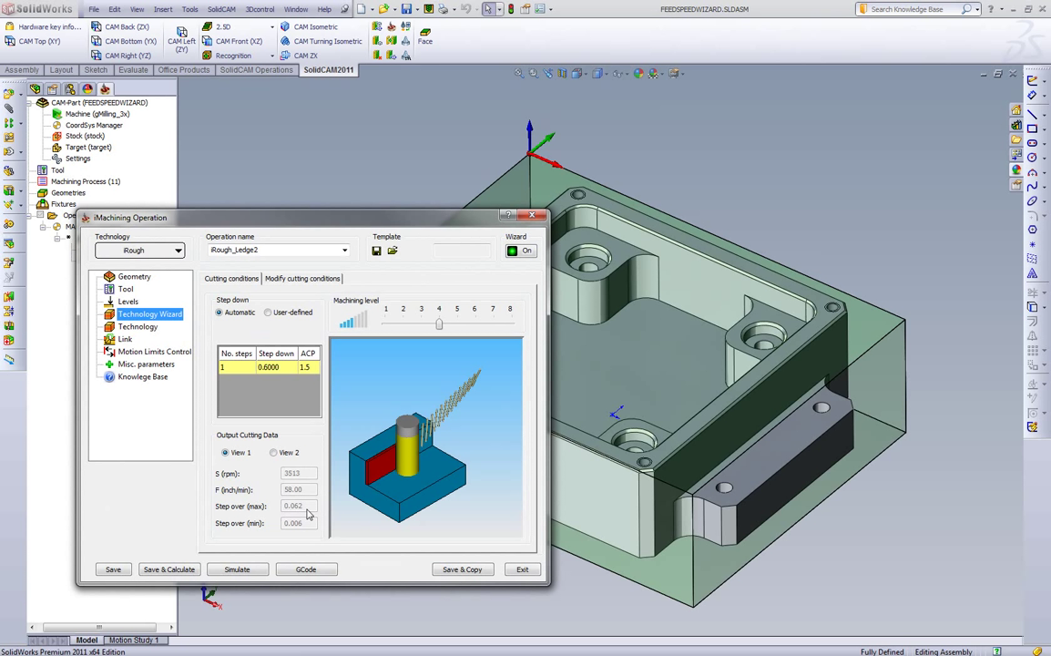
mouse_move(295, 517)
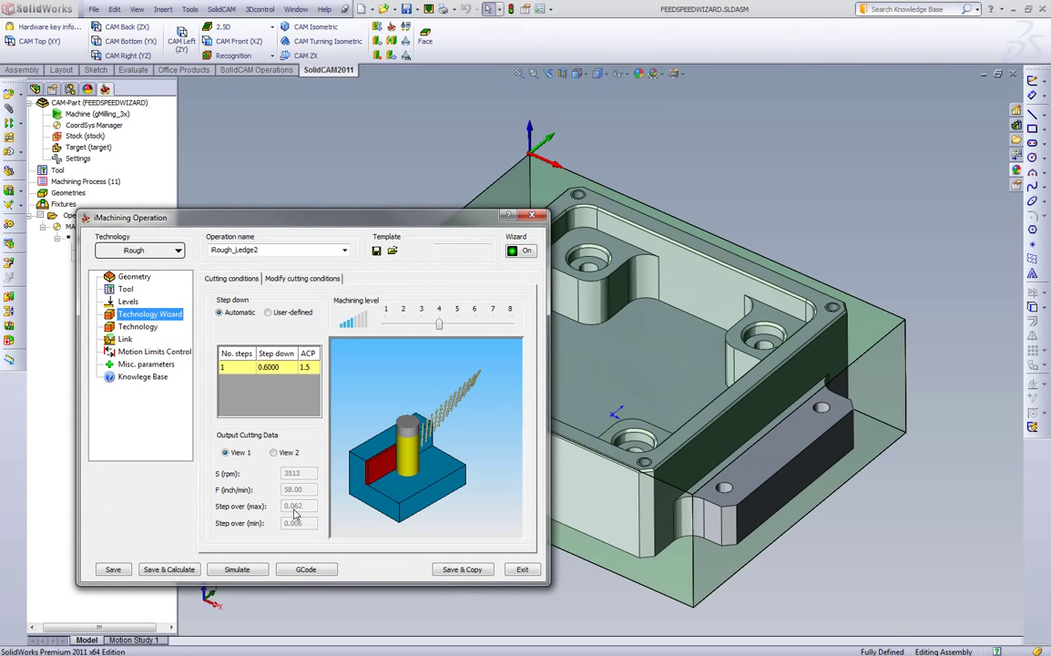
mouse_move(299, 514)
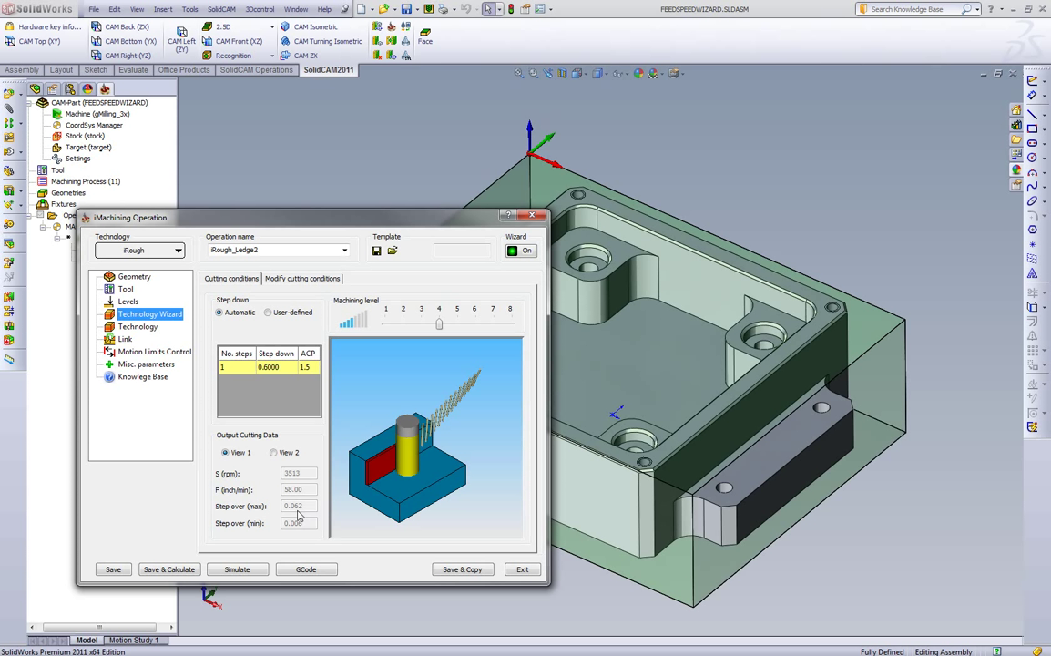
mouse_move(302, 517)
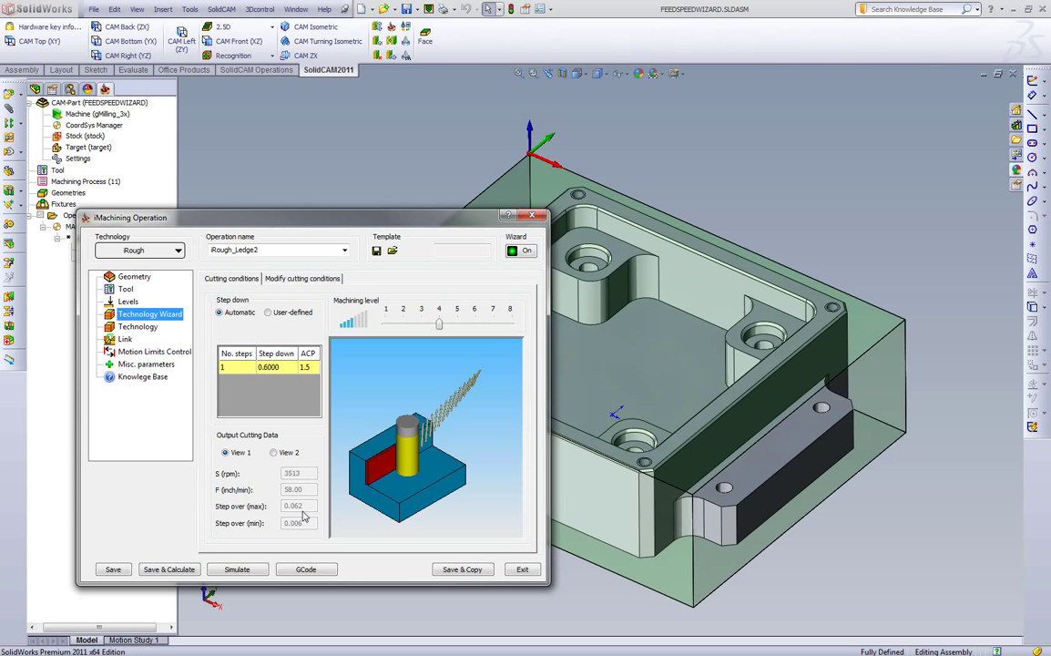
mouse_move(302, 510)
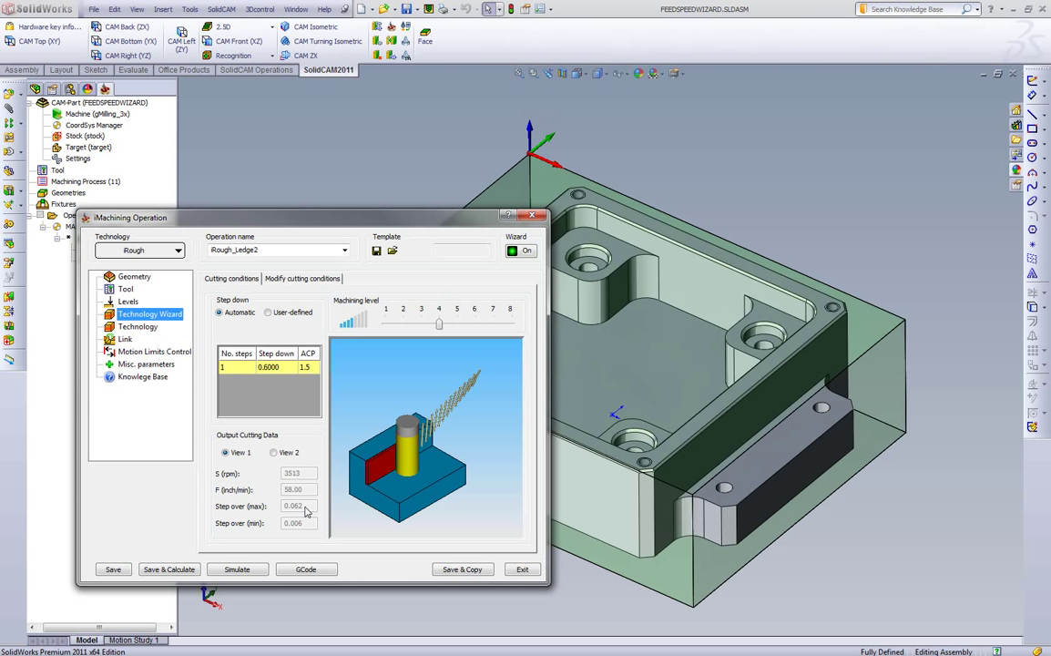
mouse_move(266, 531)
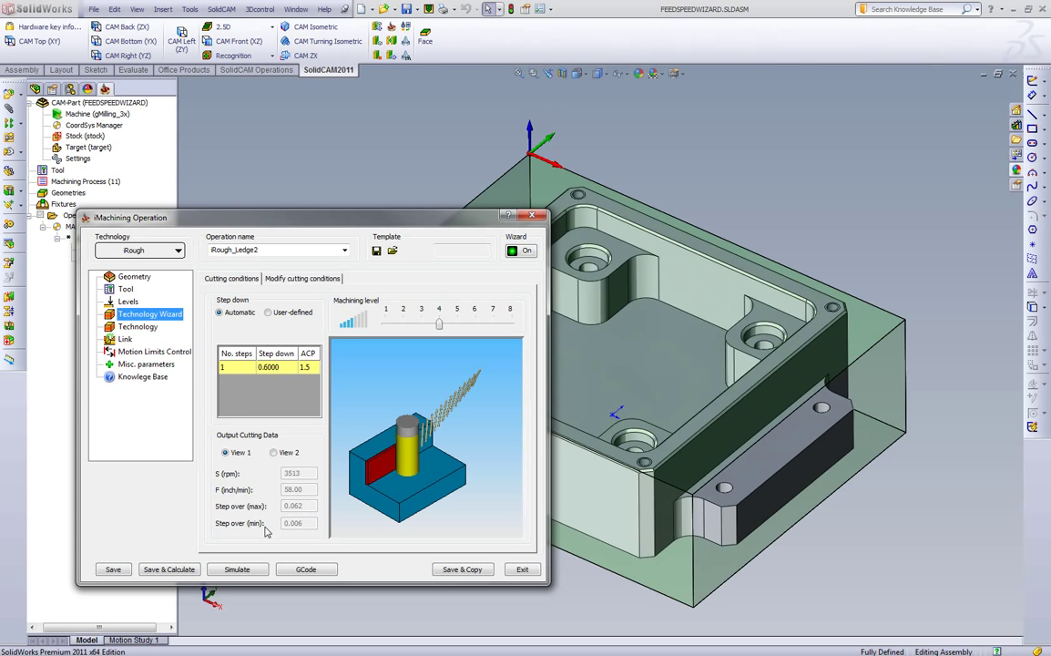
click(236, 568)
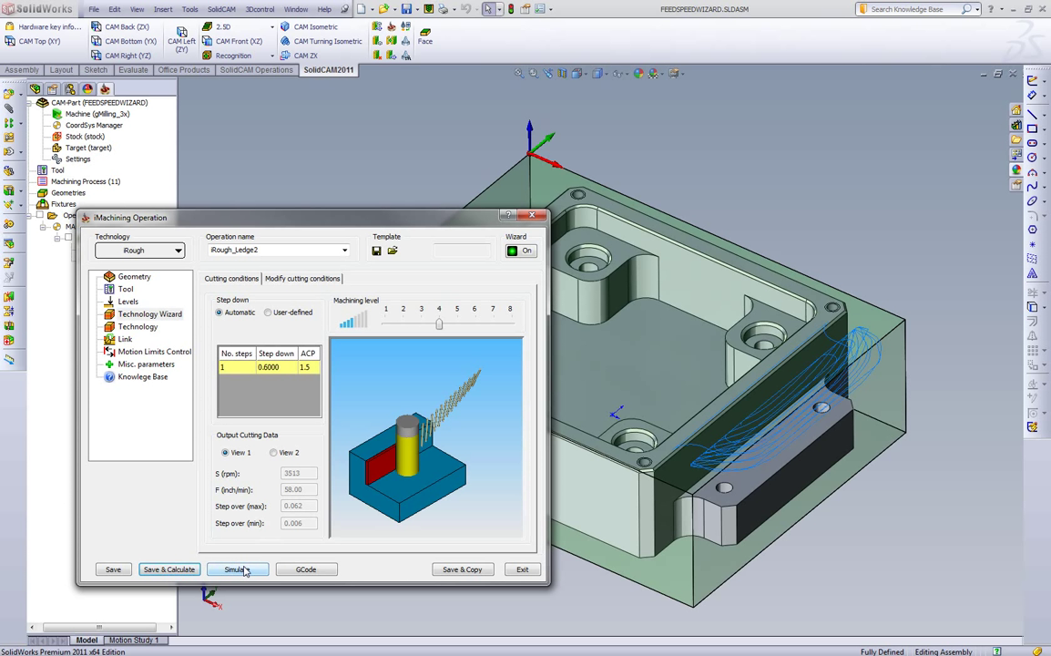
click(237, 568)
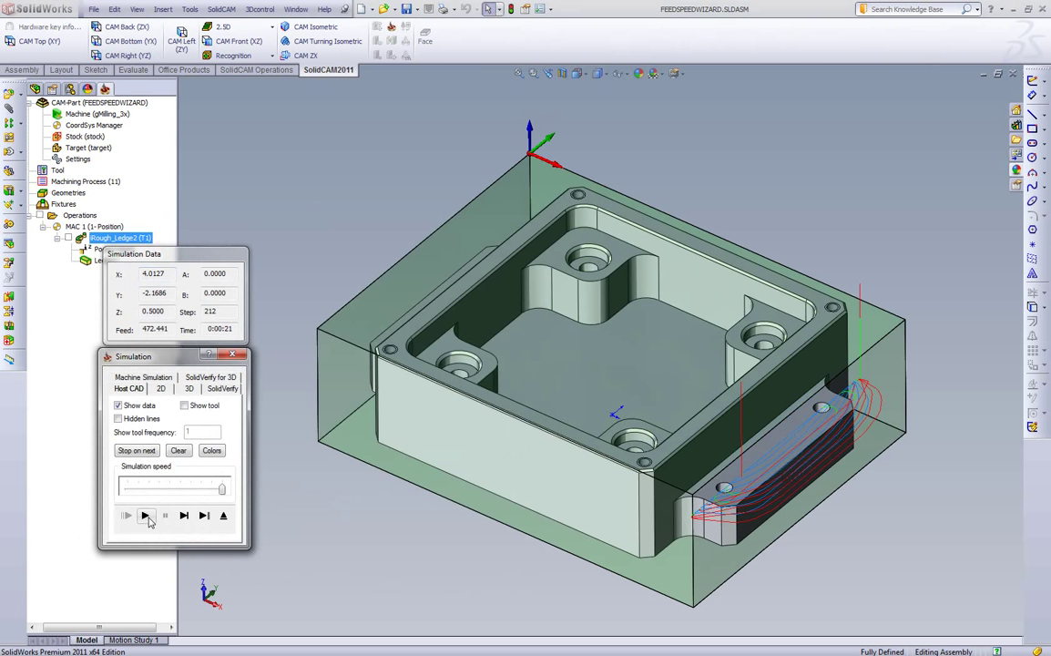
mouse_move(417, 564)
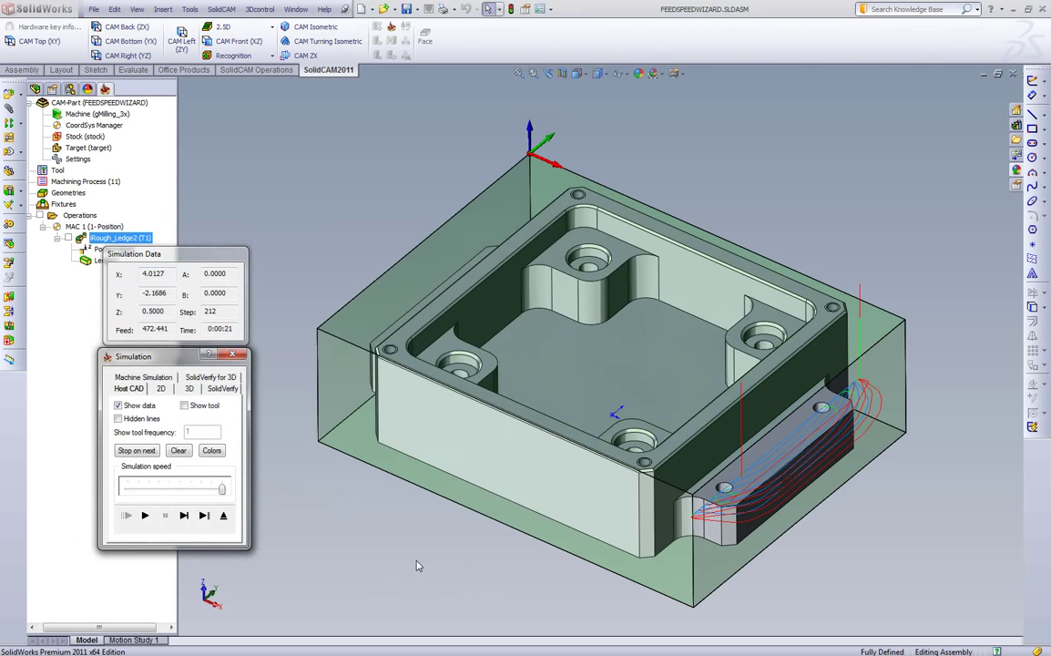